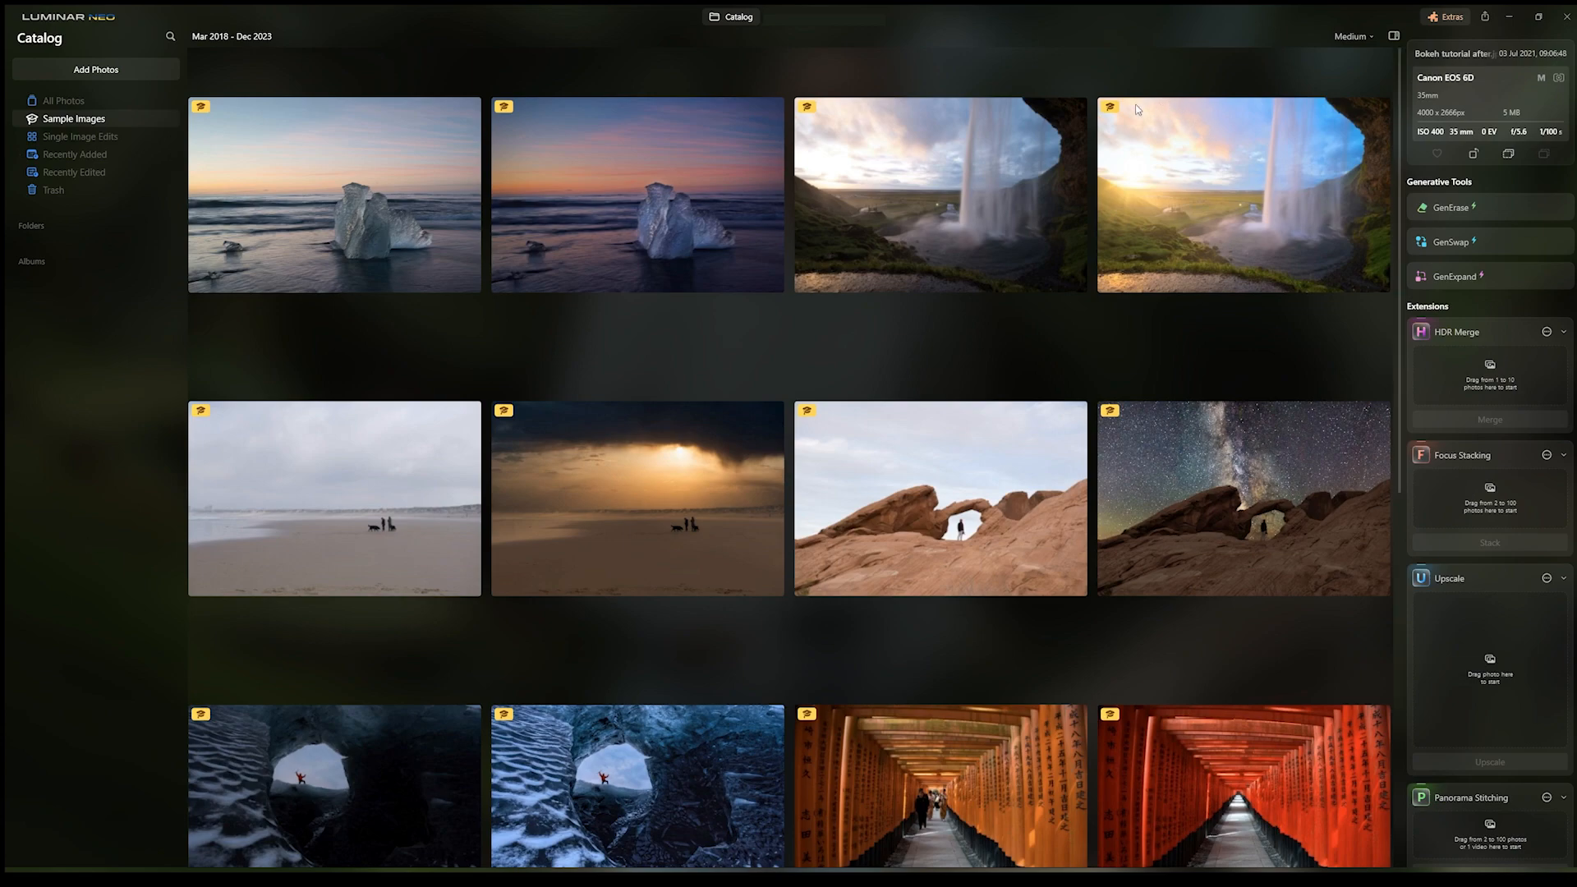
pyautogui.moveTo(790, 724)
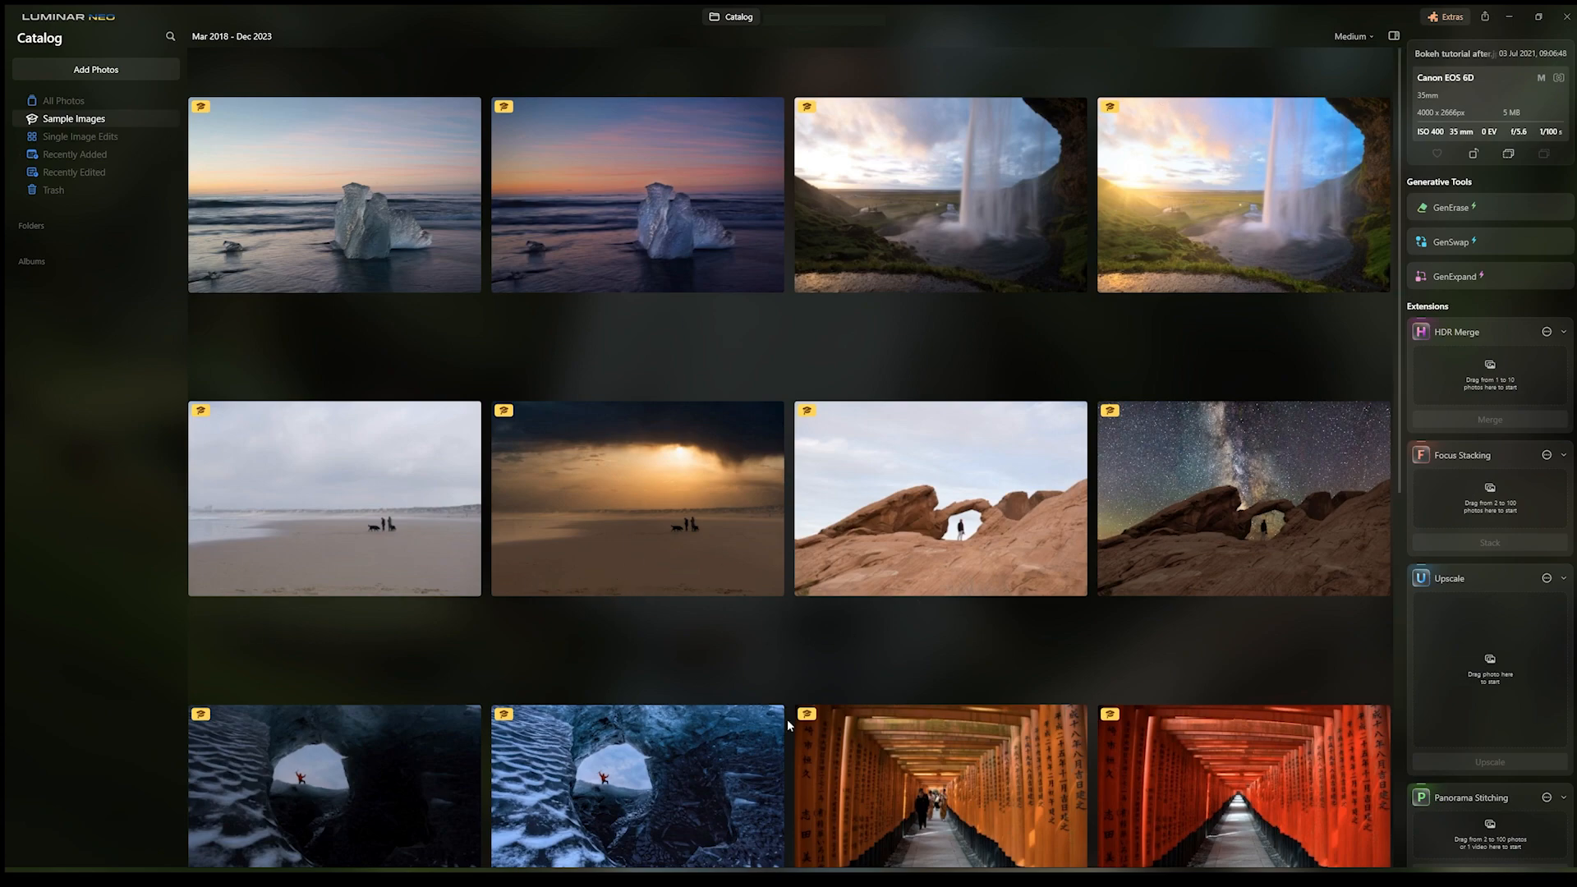
pyautogui.moveTo(997, 711)
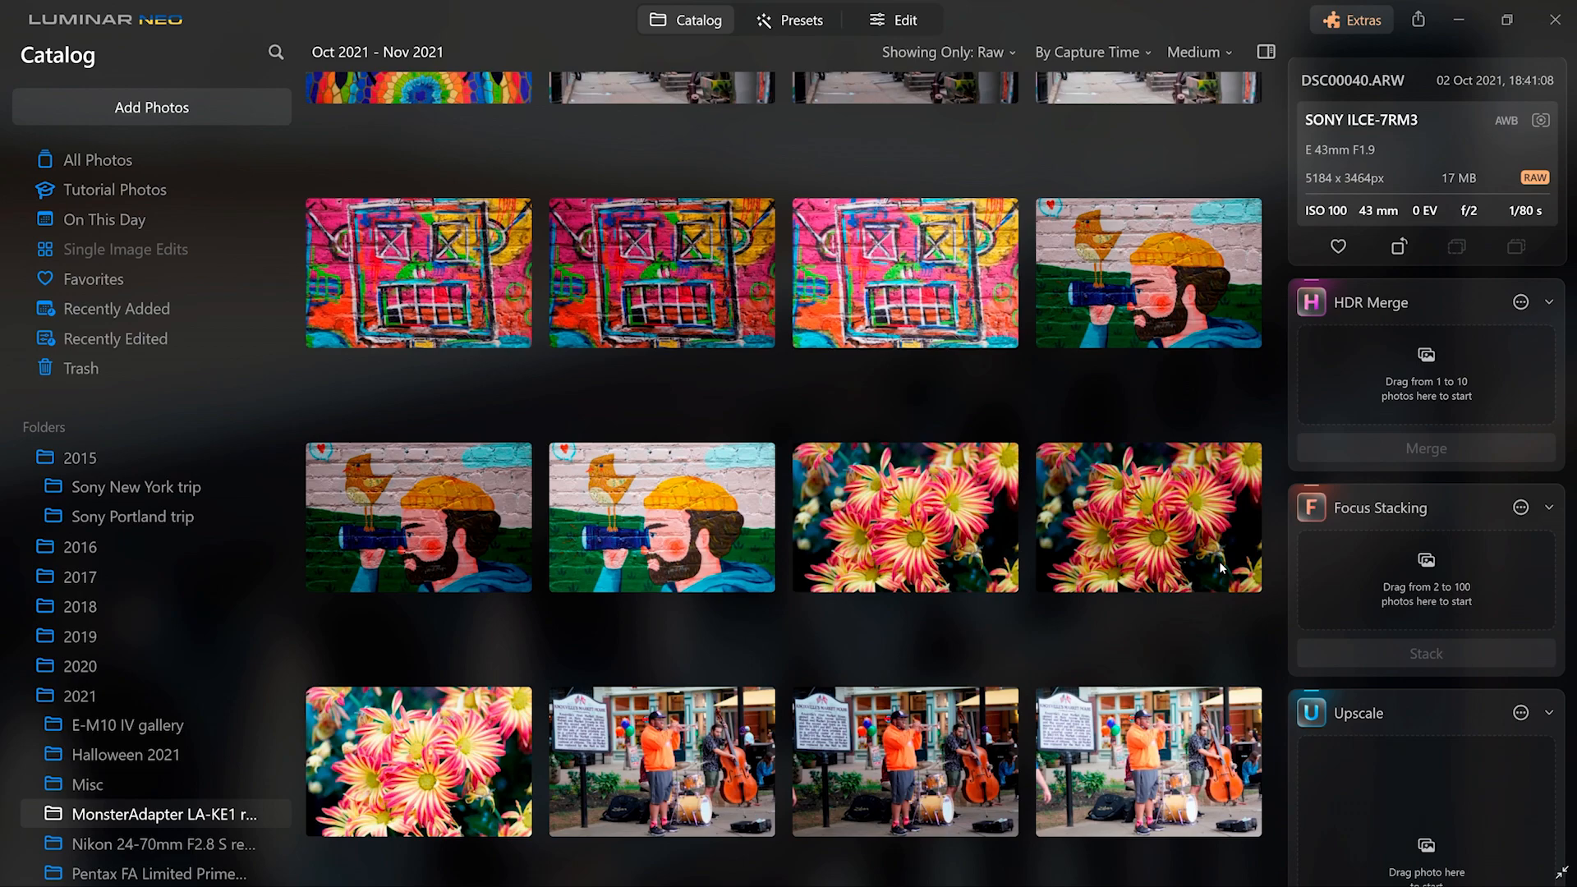
pyautogui.moveTo(1260, 536)
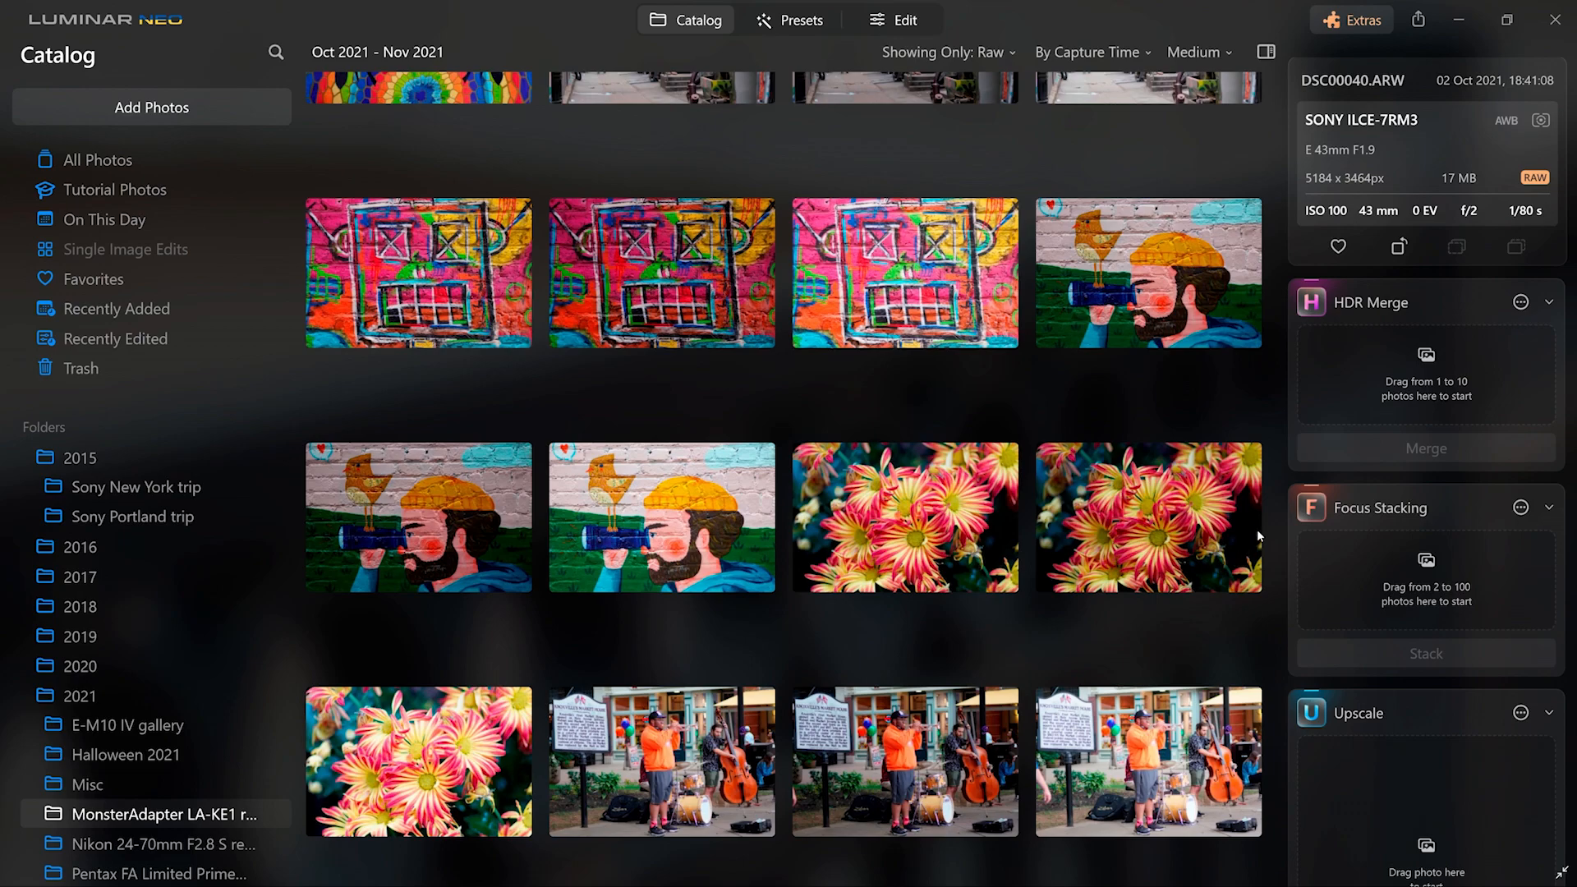
pyautogui.moveTo(875, 486)
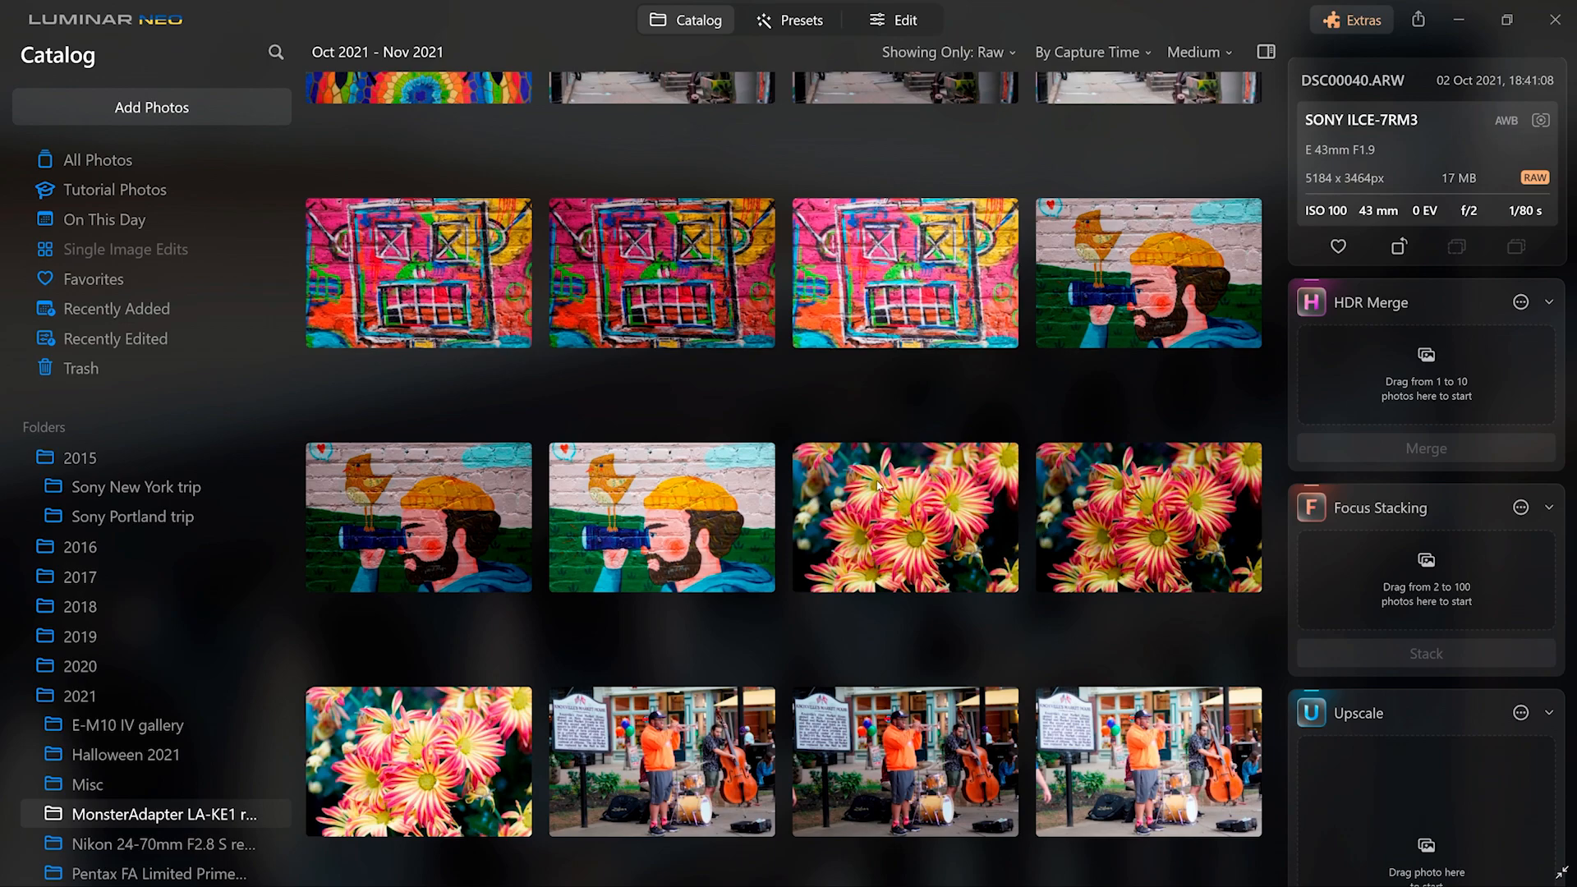
pyautogui.moveTo(1113, 473)
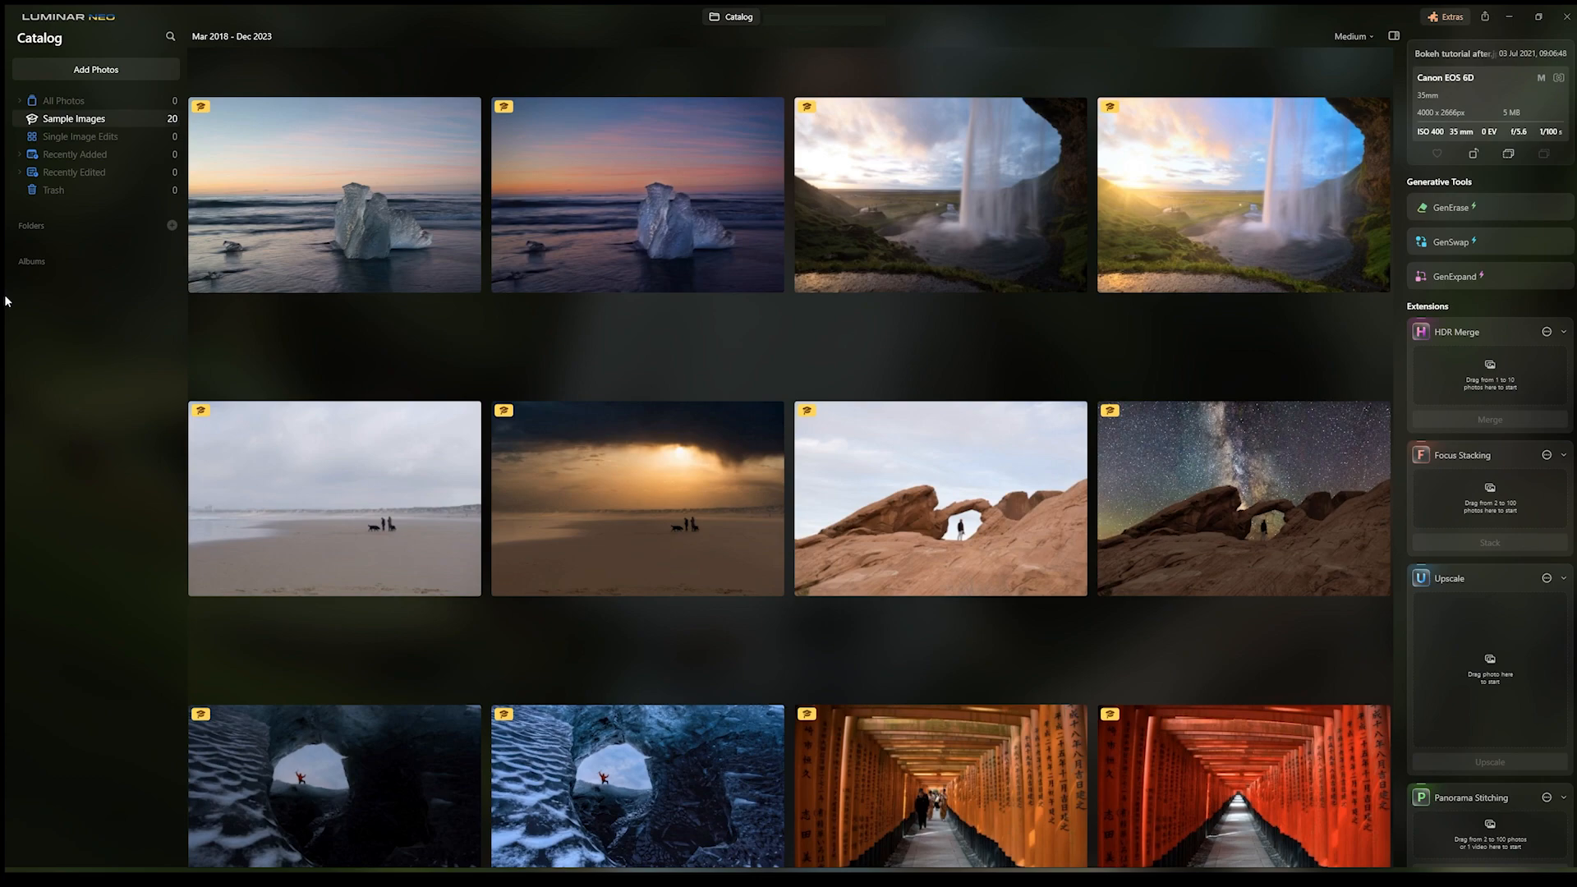
pyautogui.moveTo(495, 372)
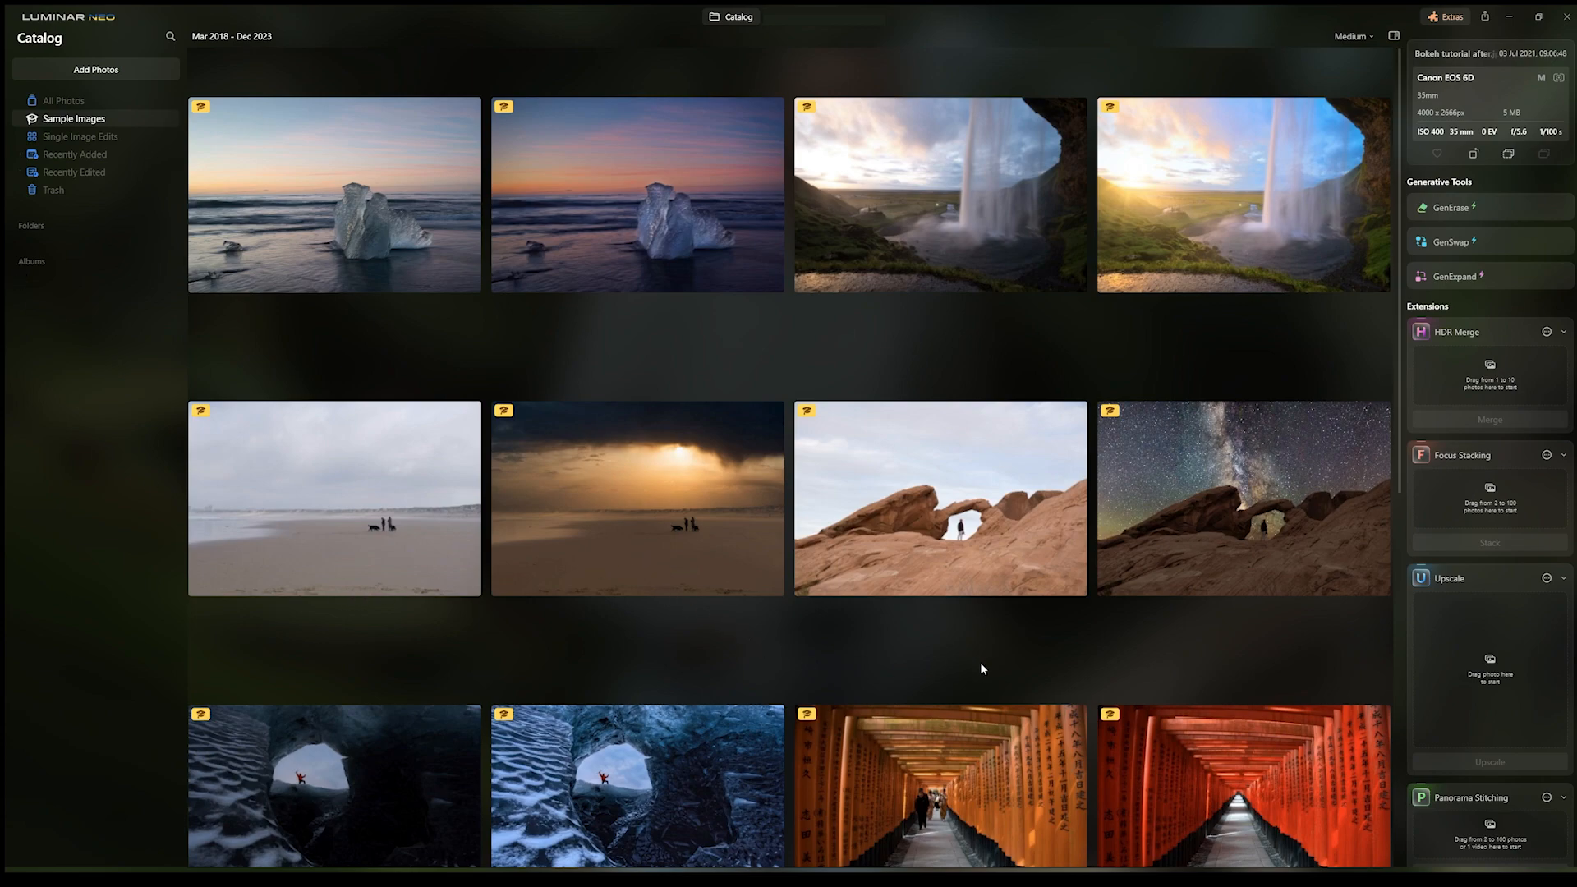
pyautogui.moveTo(844, 581)
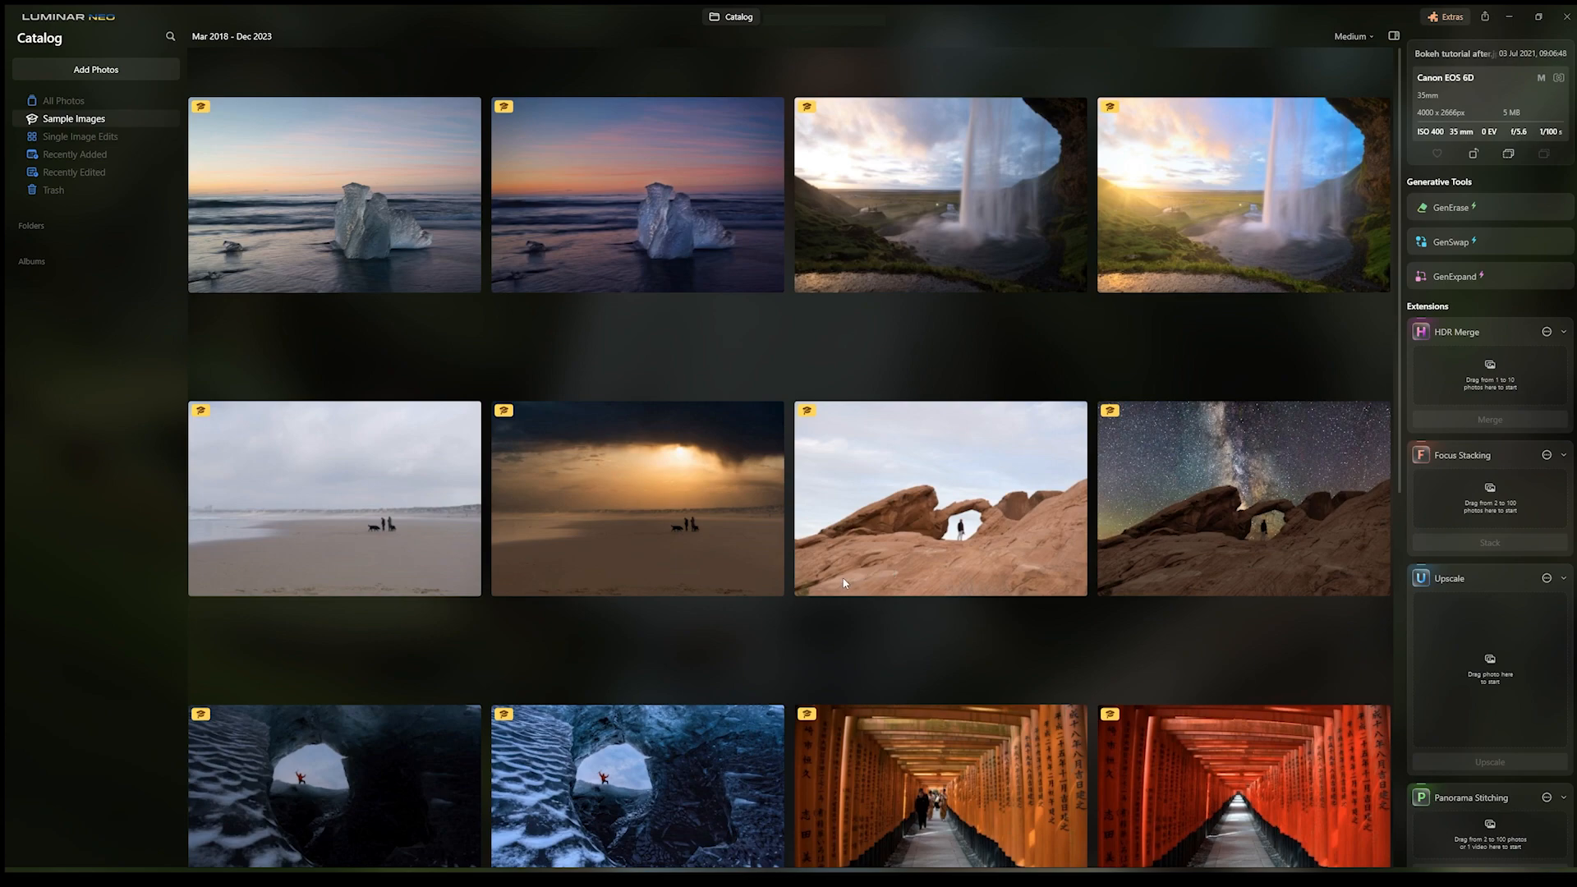
pyautogui.moveTo(728, 684)
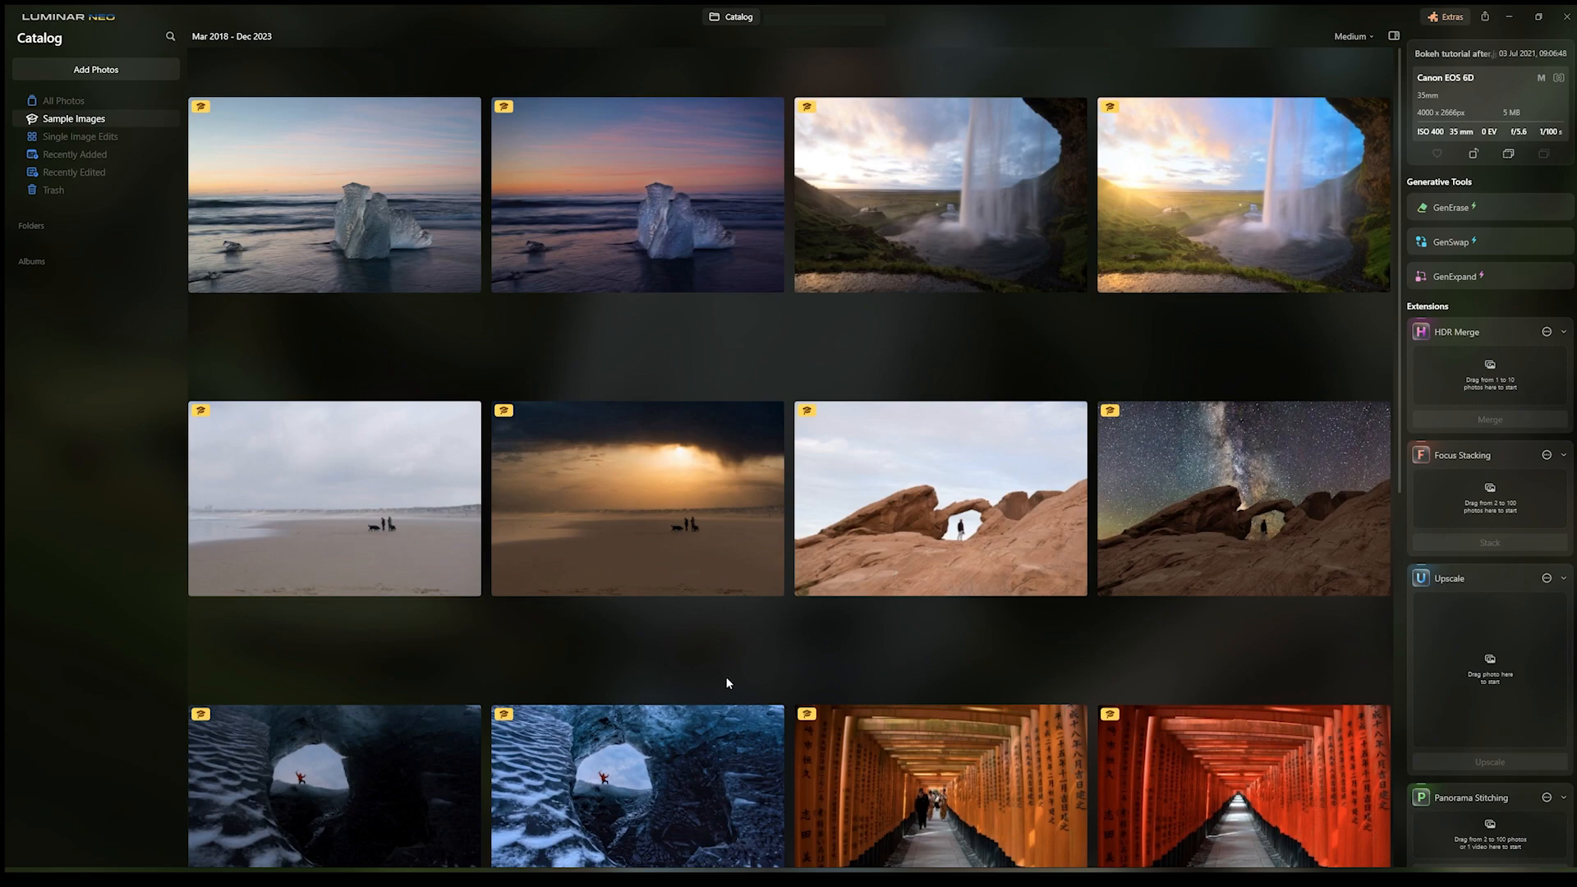
pyautogui.moveTo(1204, 324)
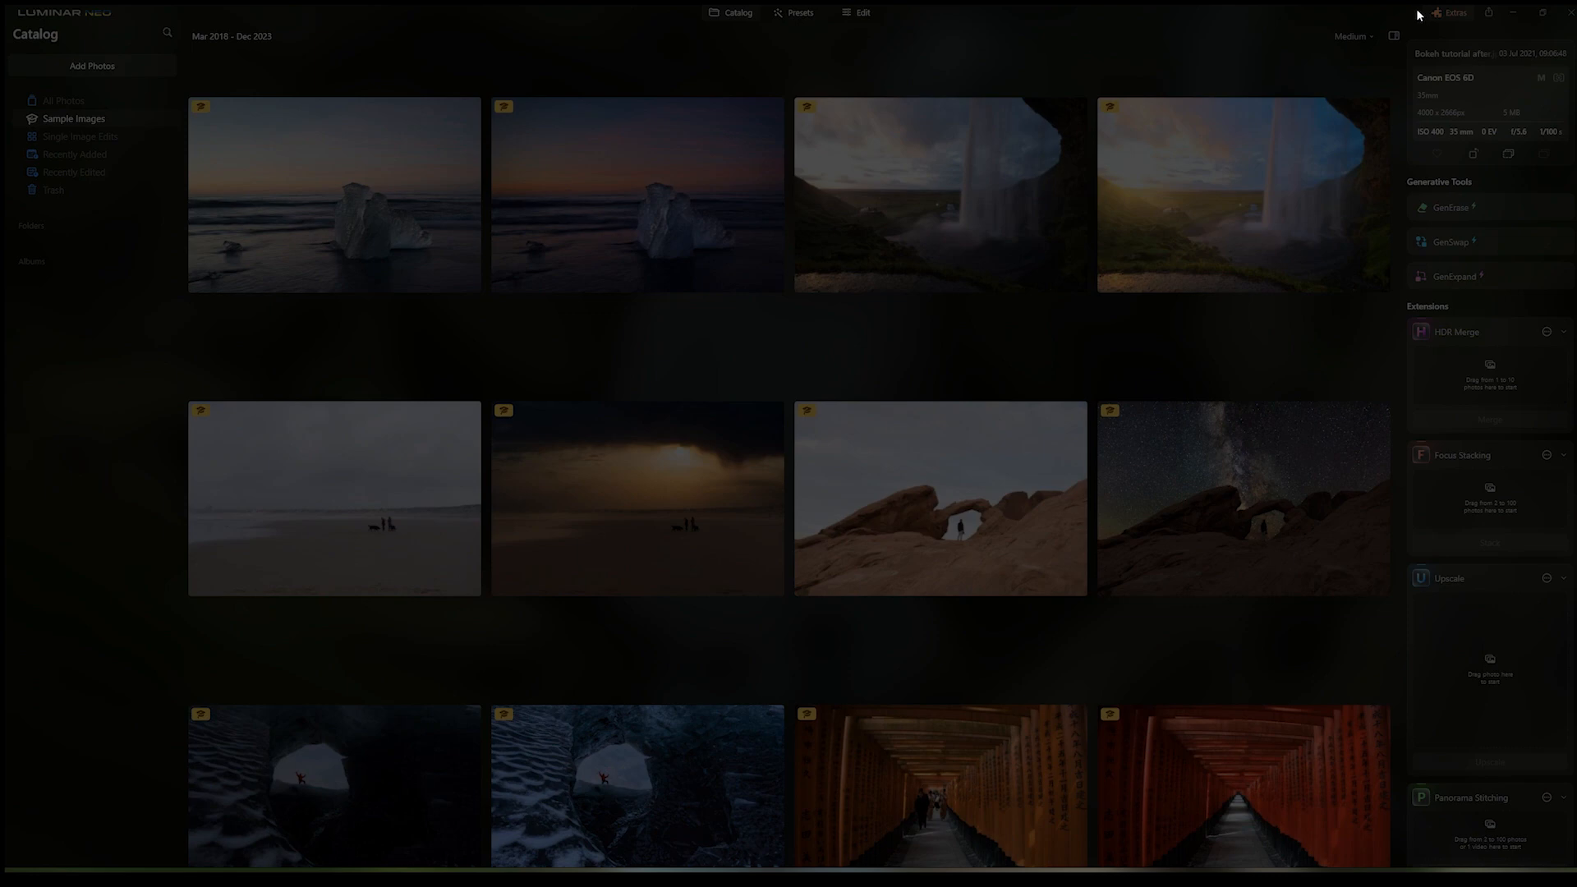
# - Scroll the installed extensions list, then close the Extras window back to the Sample Images catalog
pyautogui.click(1450, 12)
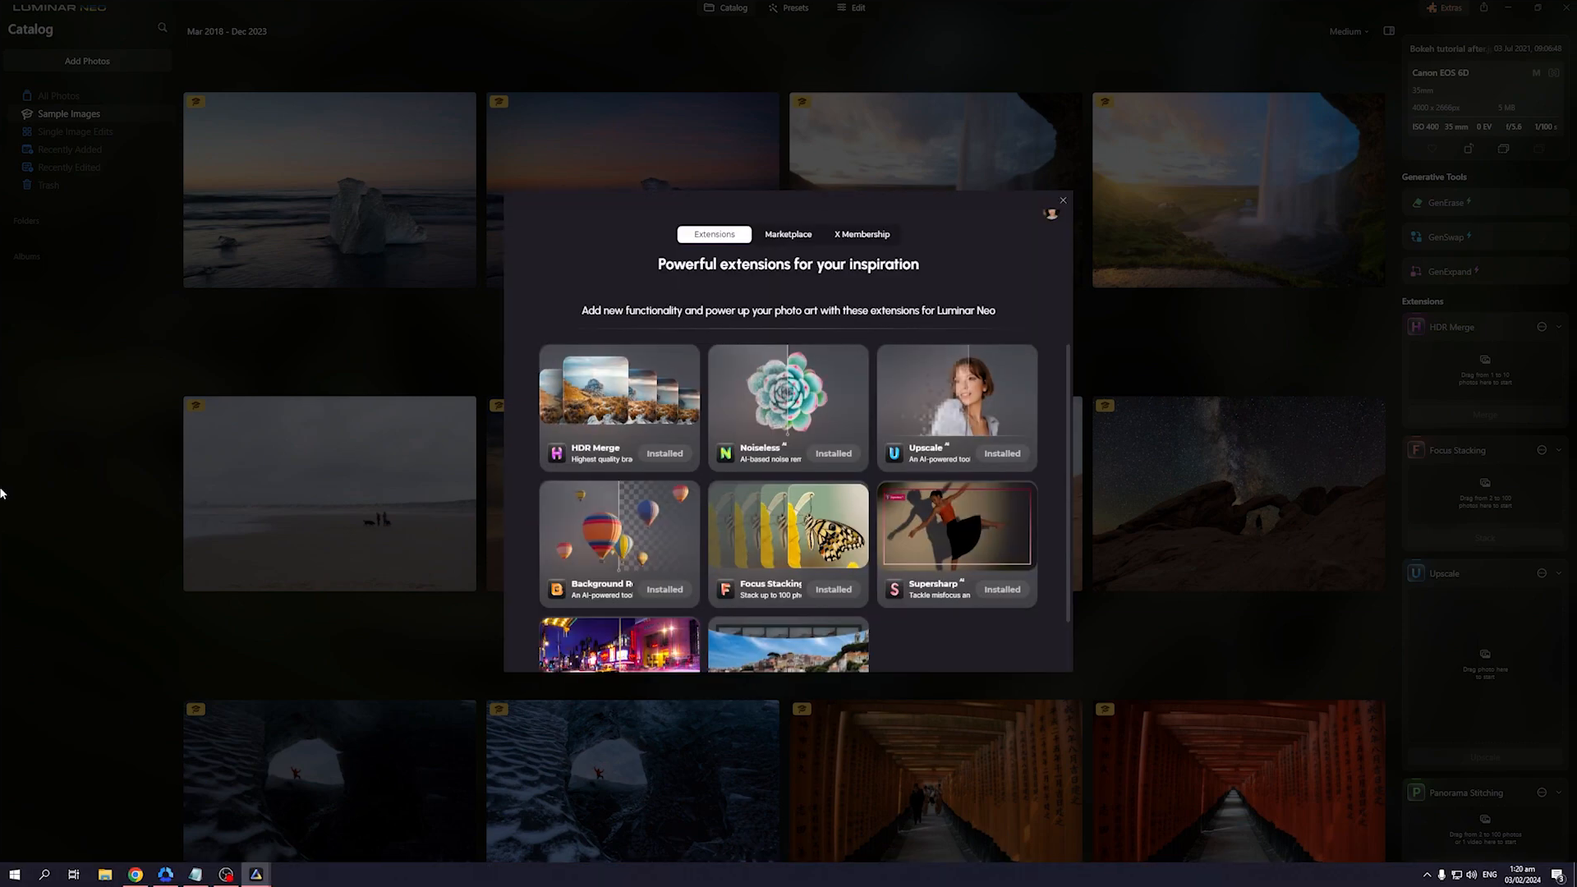
pyautogui.moveTo(878, 276)
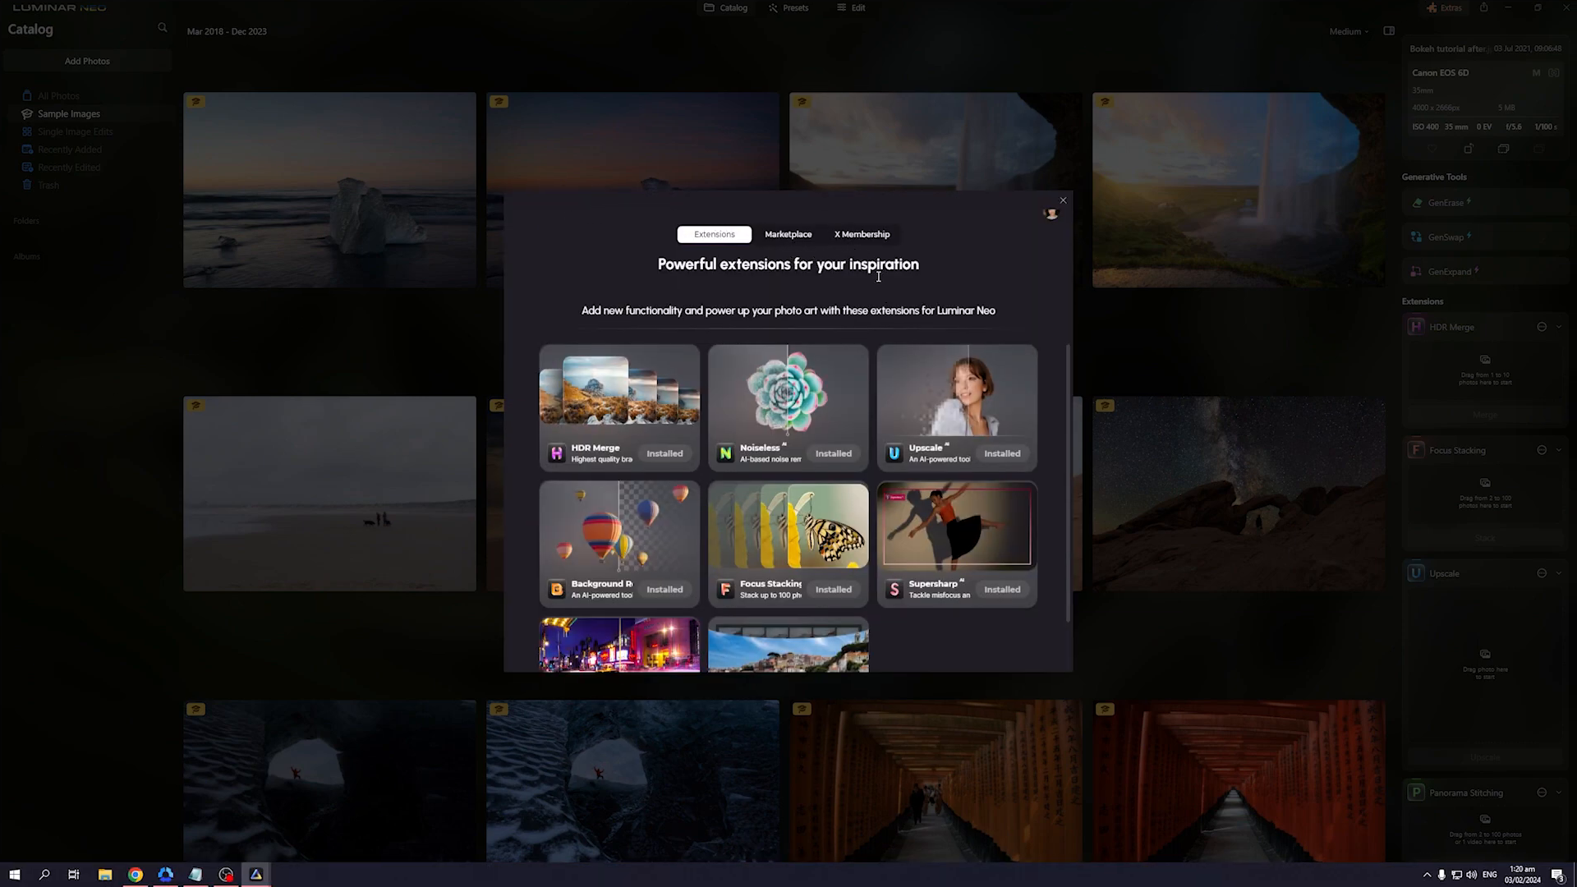
pyautogui.moveTo(852, 464)
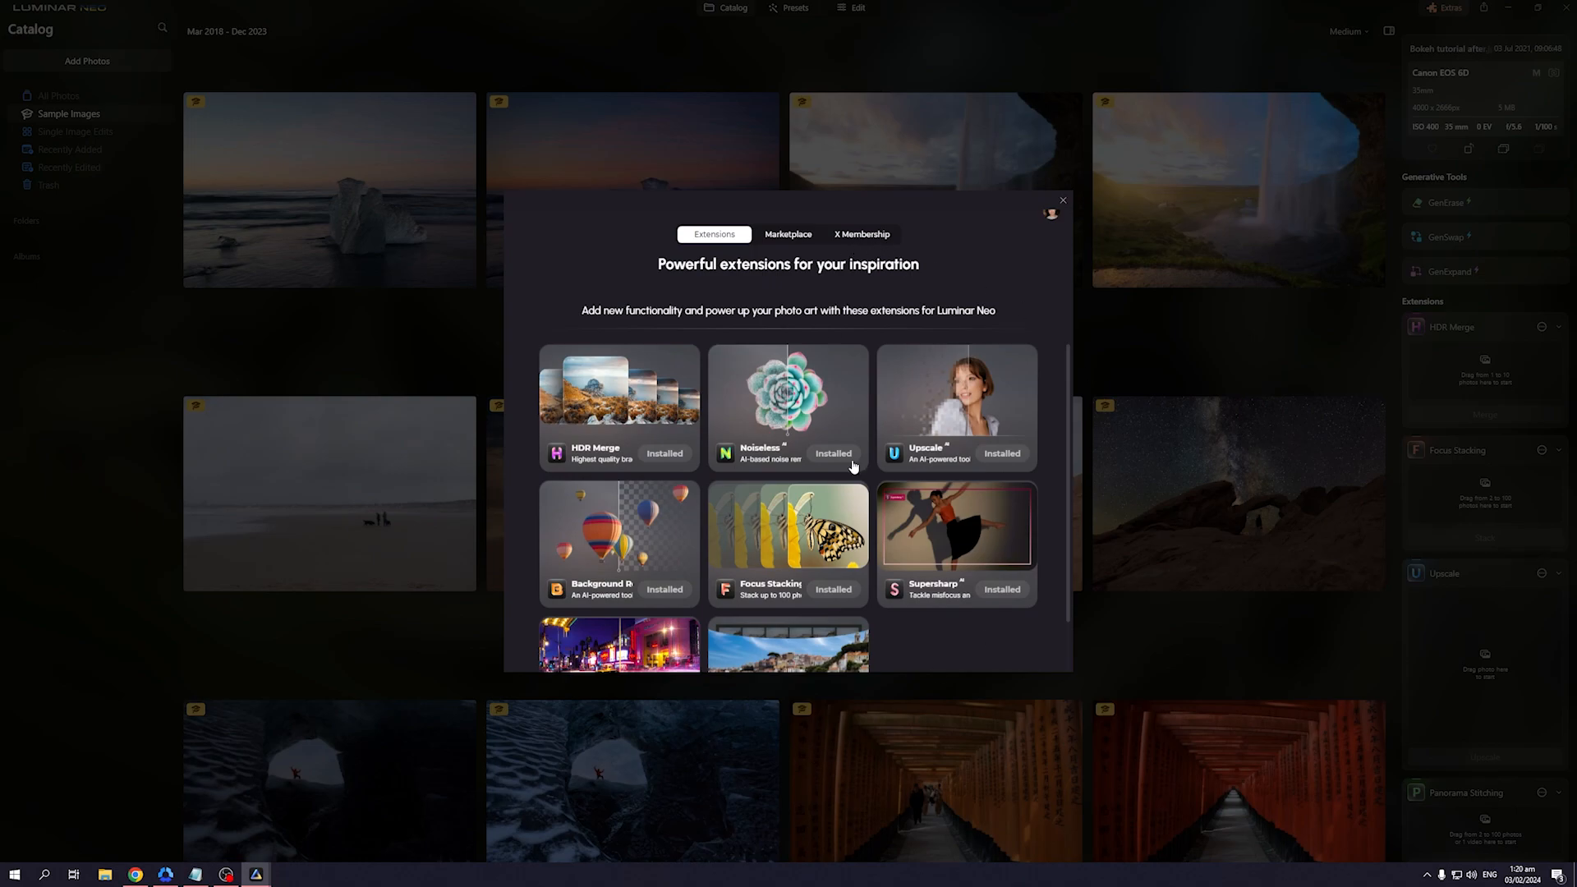
pyautogui.moveTo(617, 491)
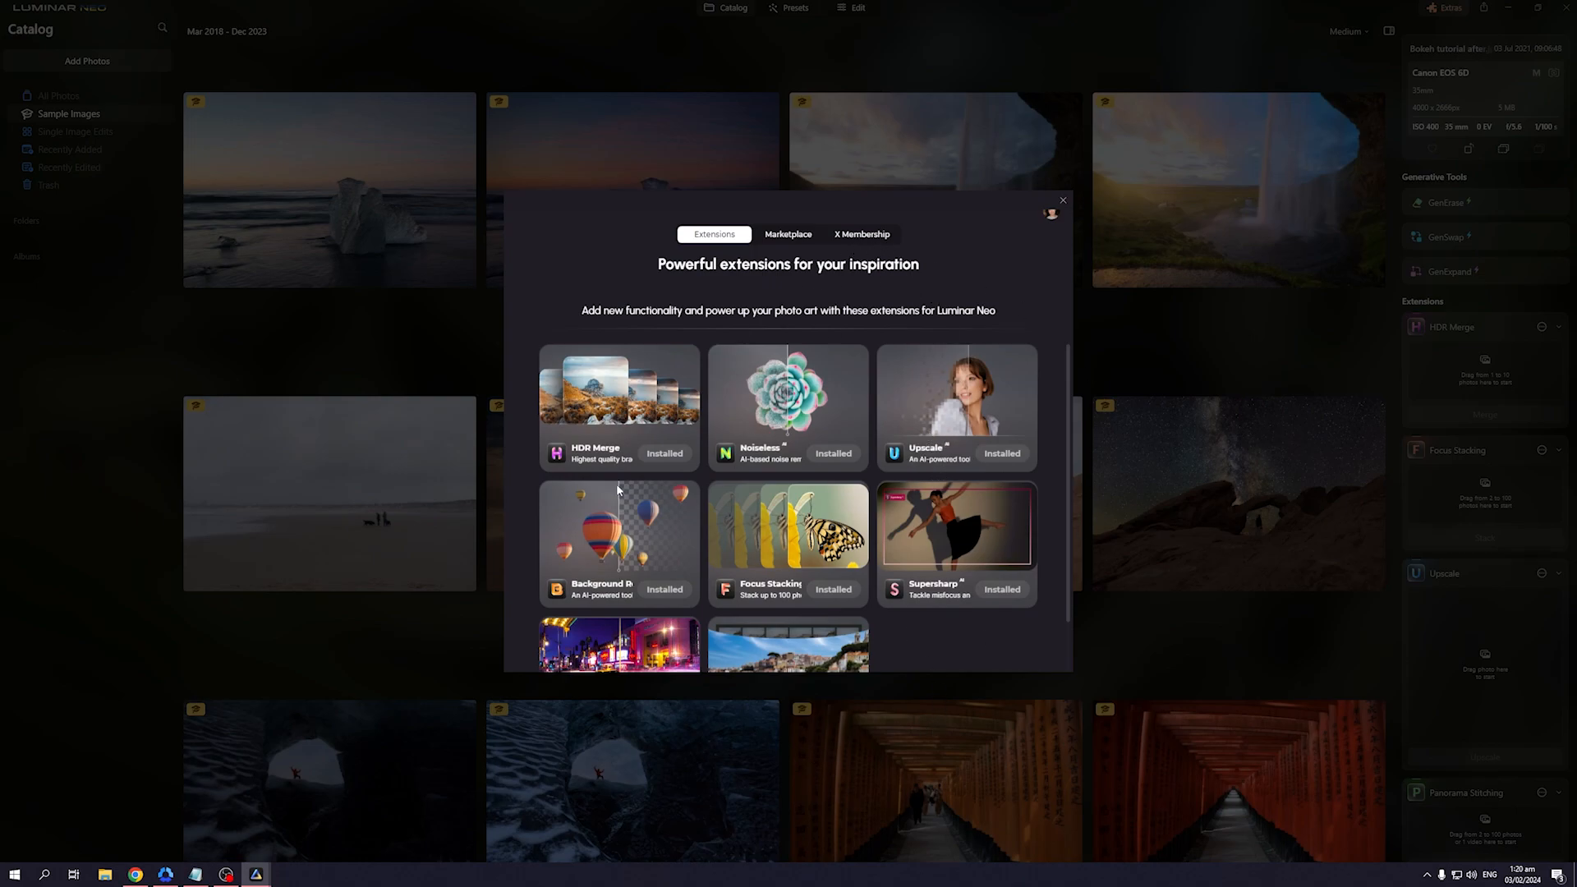
pyautogui.moveTo(1019, 613)
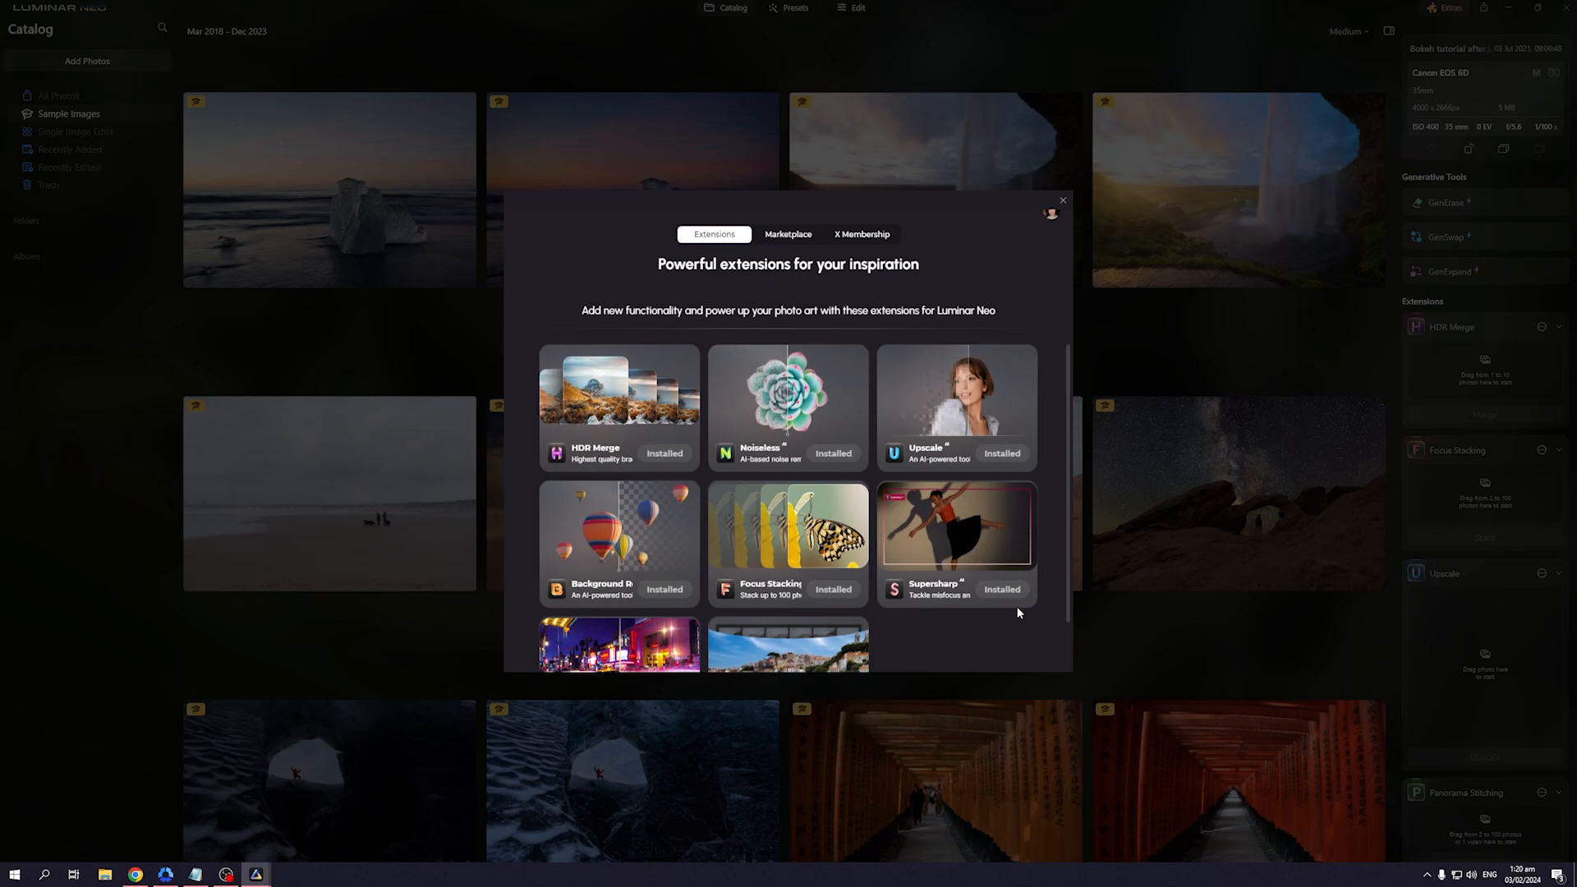
pyautogui.moveTo(980, 268)
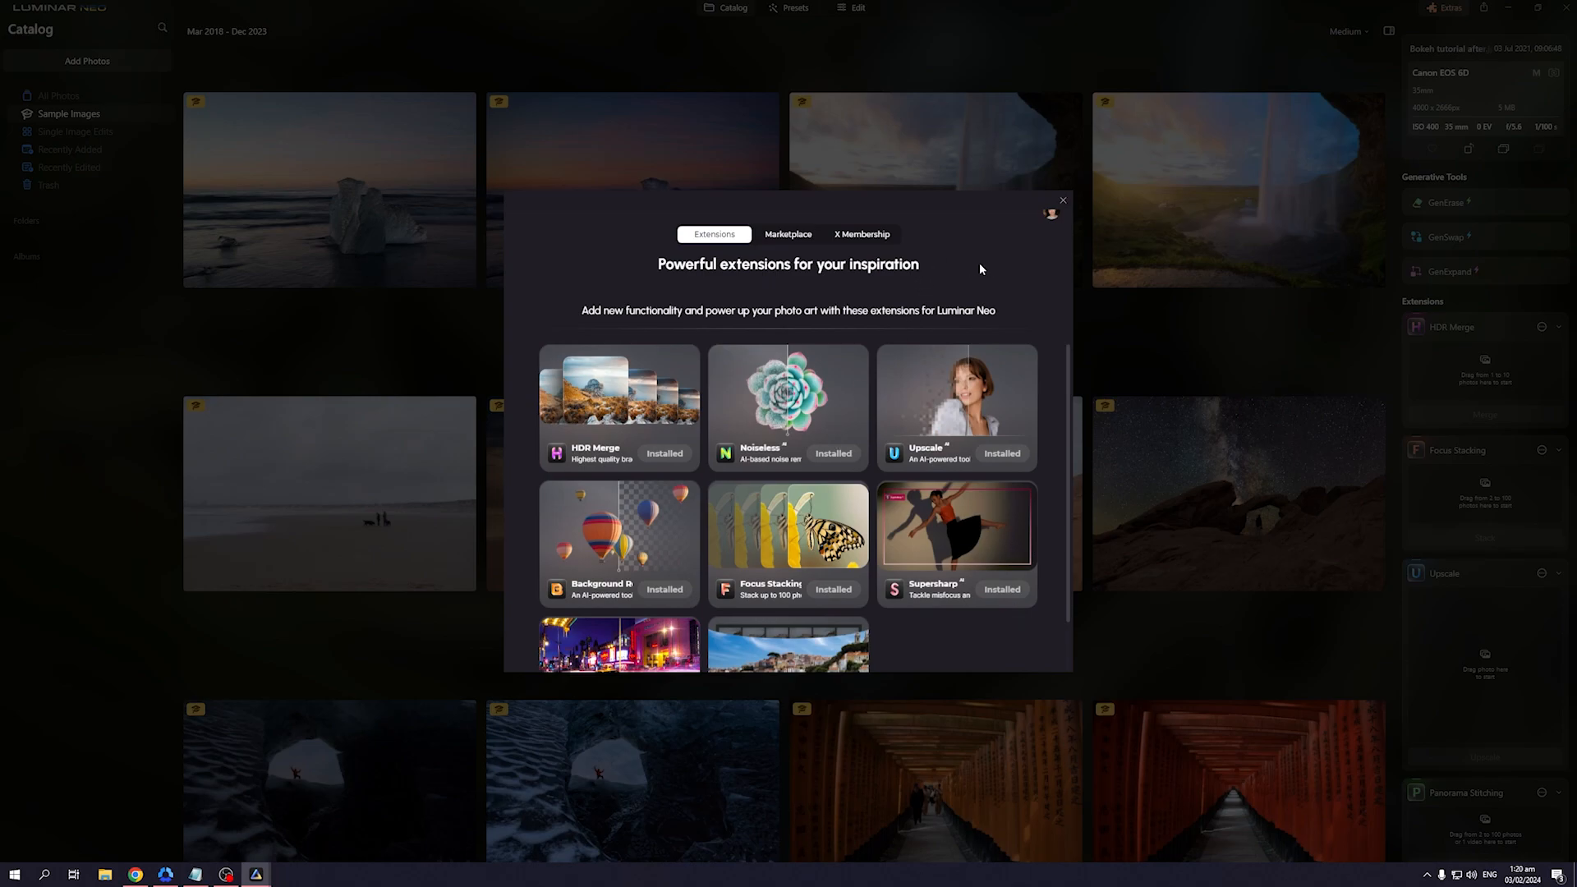
pyautogui.moveTo(568, 442)
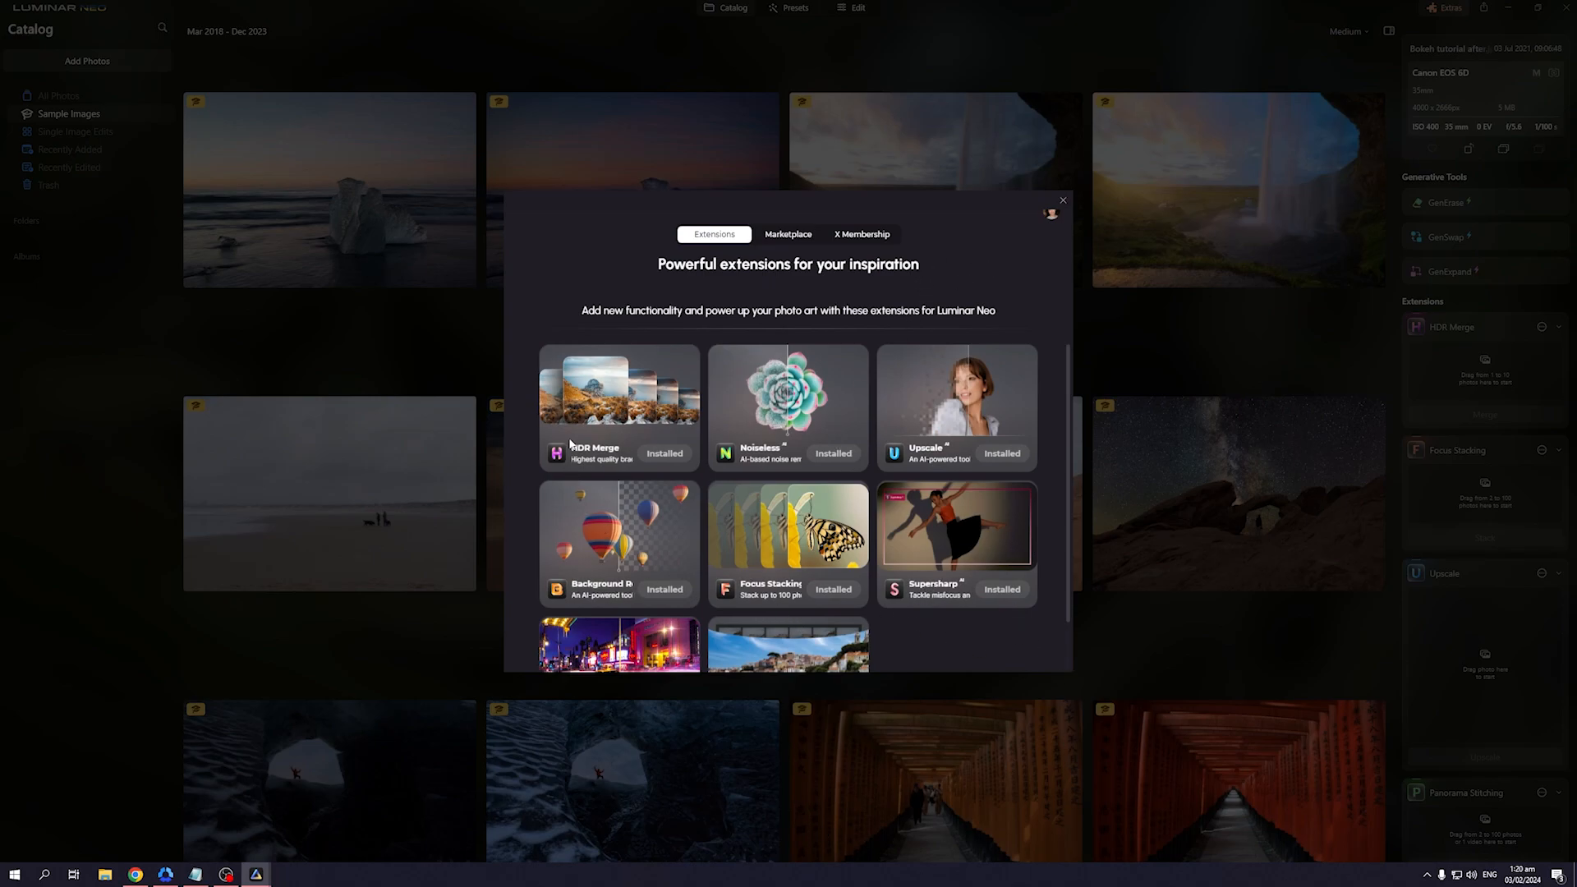
pyautogui.moveTo(634, 443)
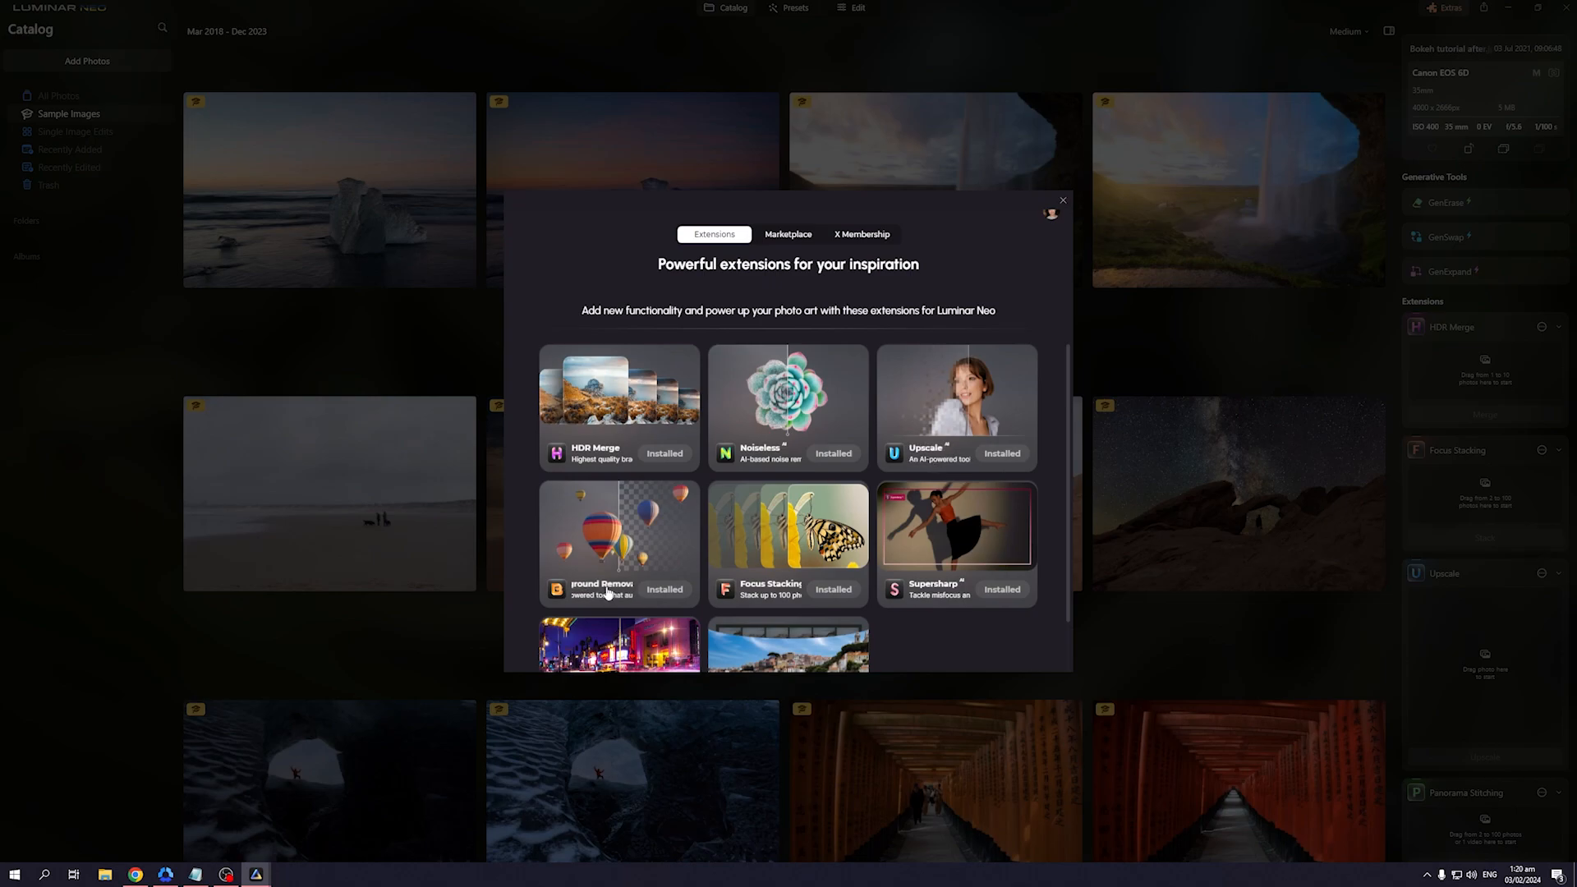
pyautogui.moveTo(598, 594)
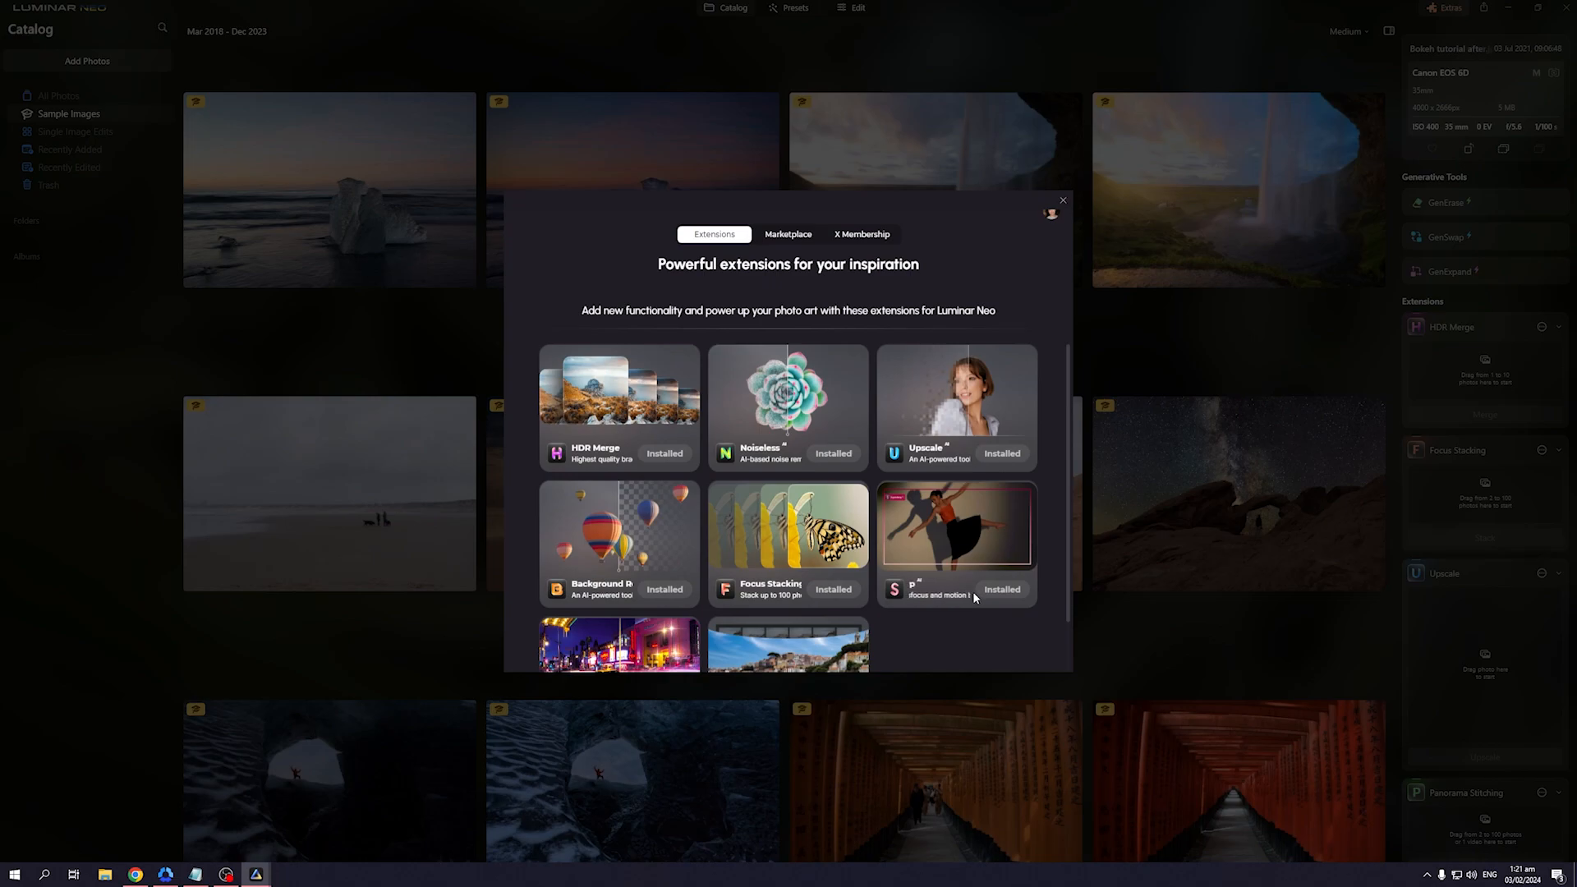
pyautogui.moveTo(961, 596)
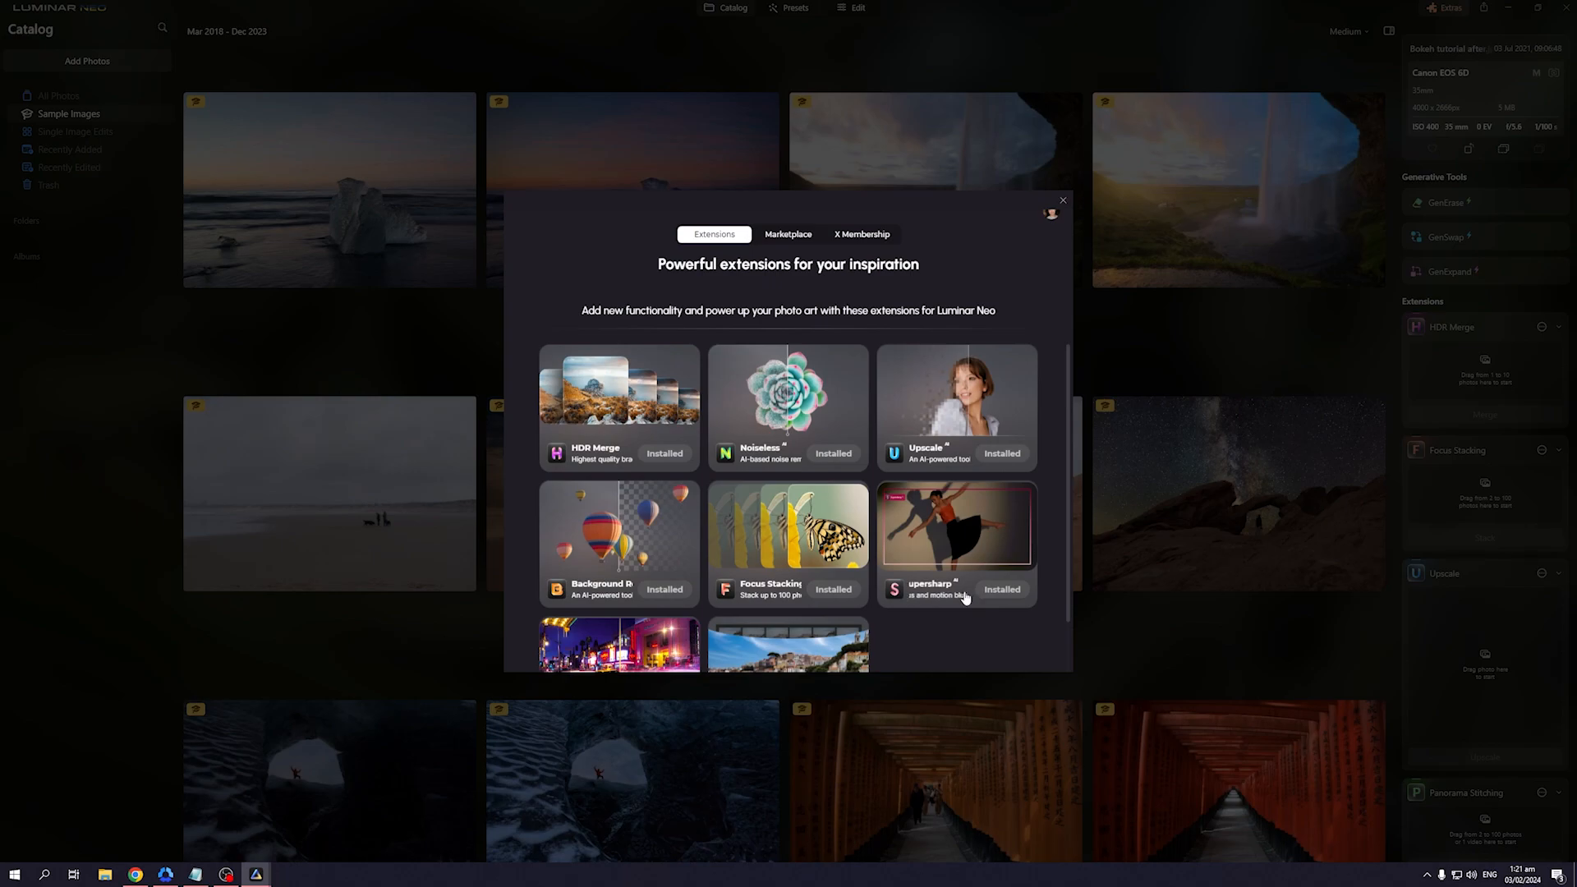
pyautogui.scroll(-3)
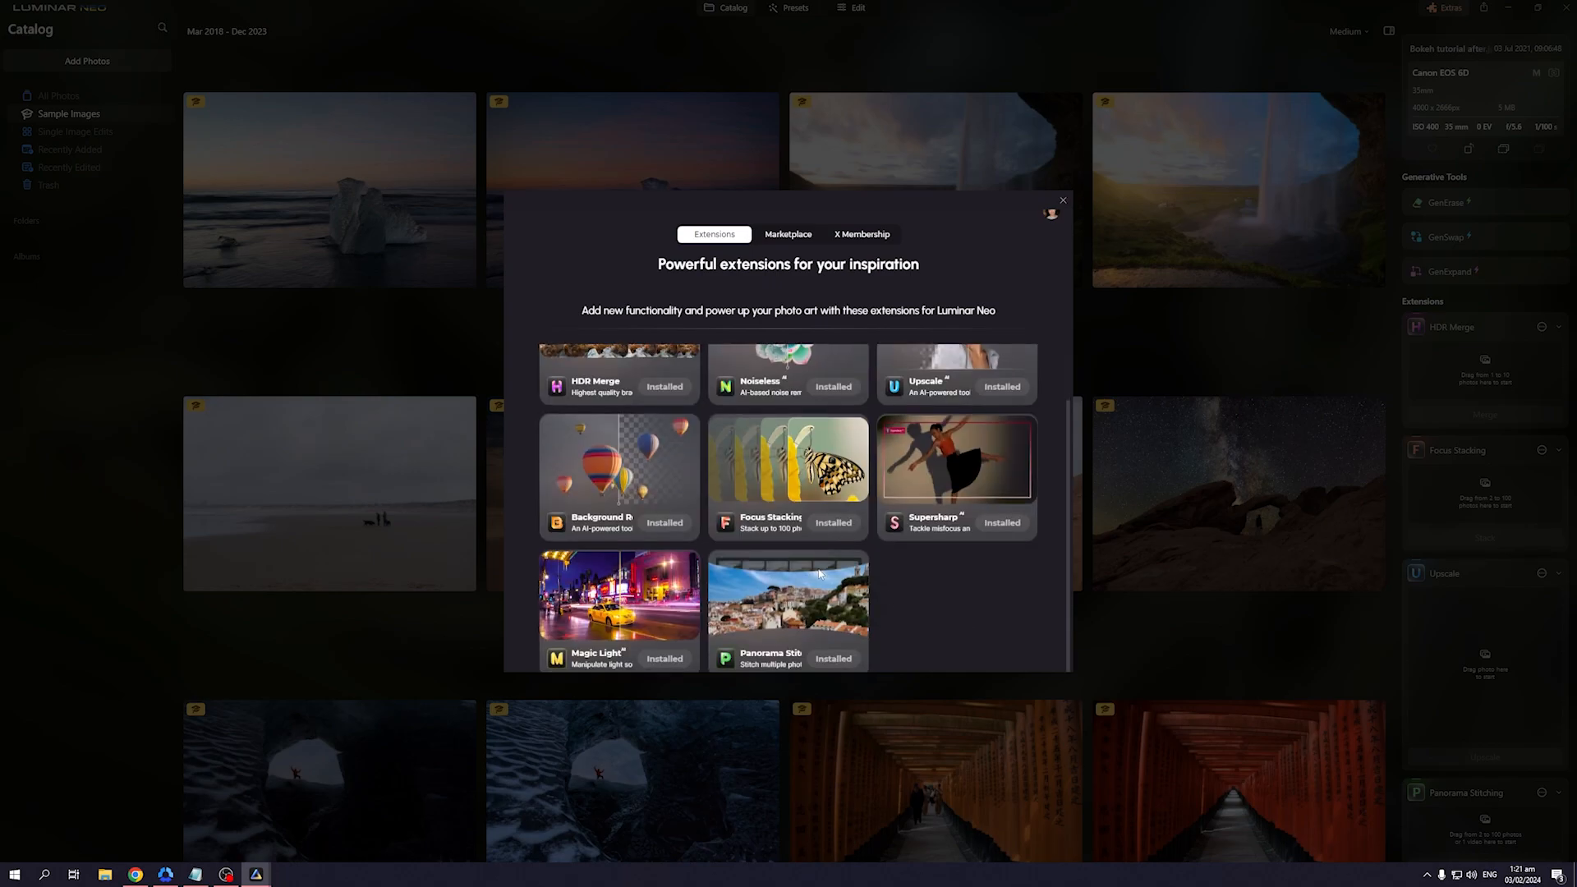
pyautogui.scroll(3)
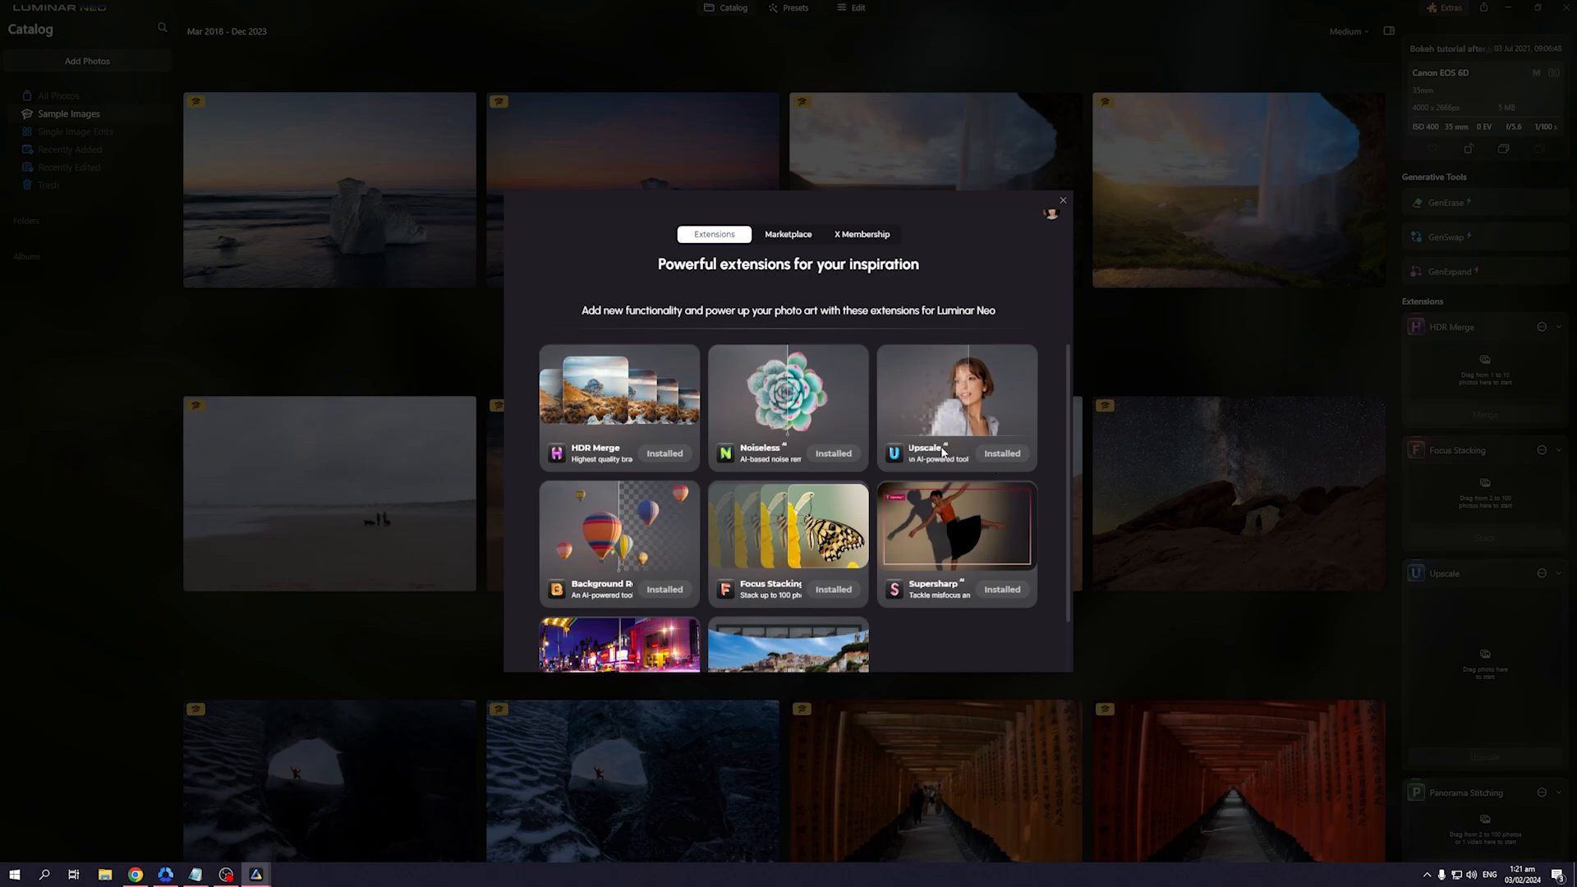
pyautogui.click(1062, 201)
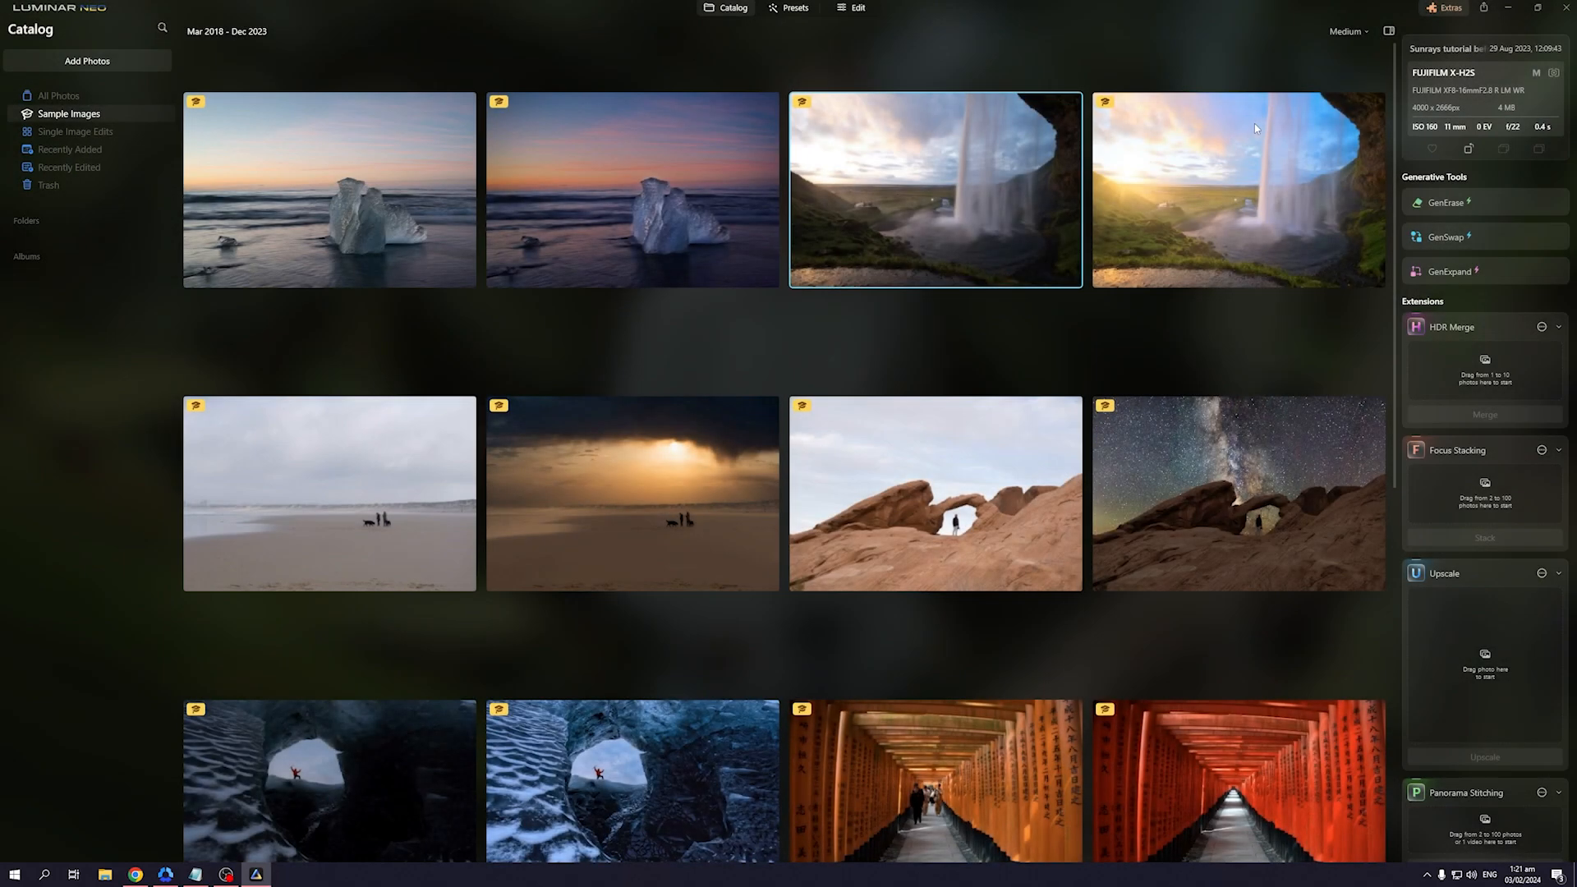
pyautogui.moveTo(307, 867)
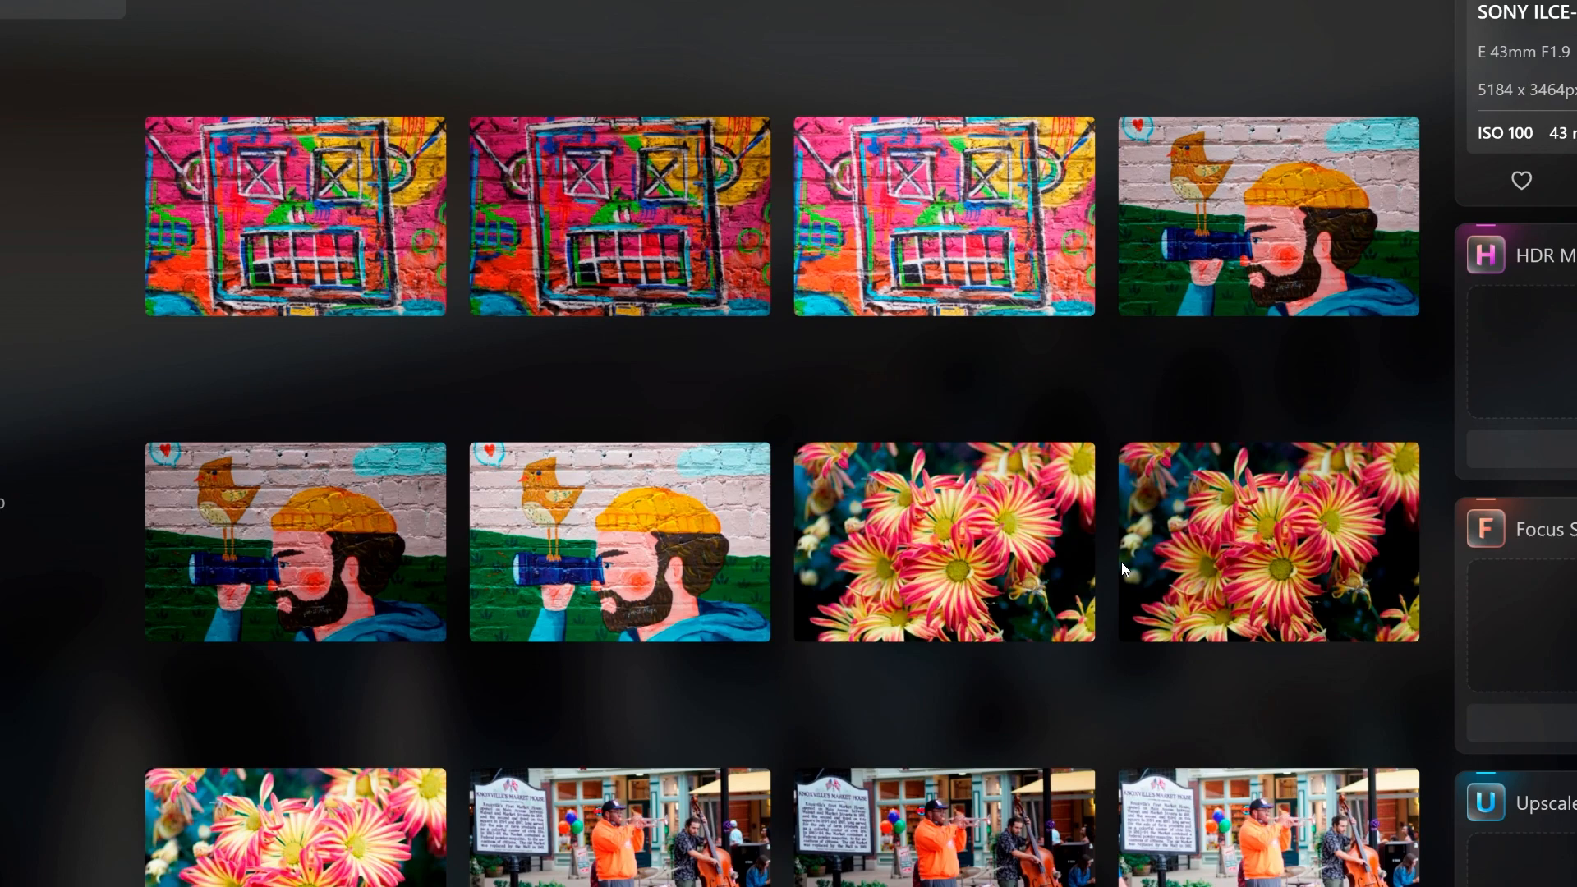
pyautogui.moveTo(1455, 541)
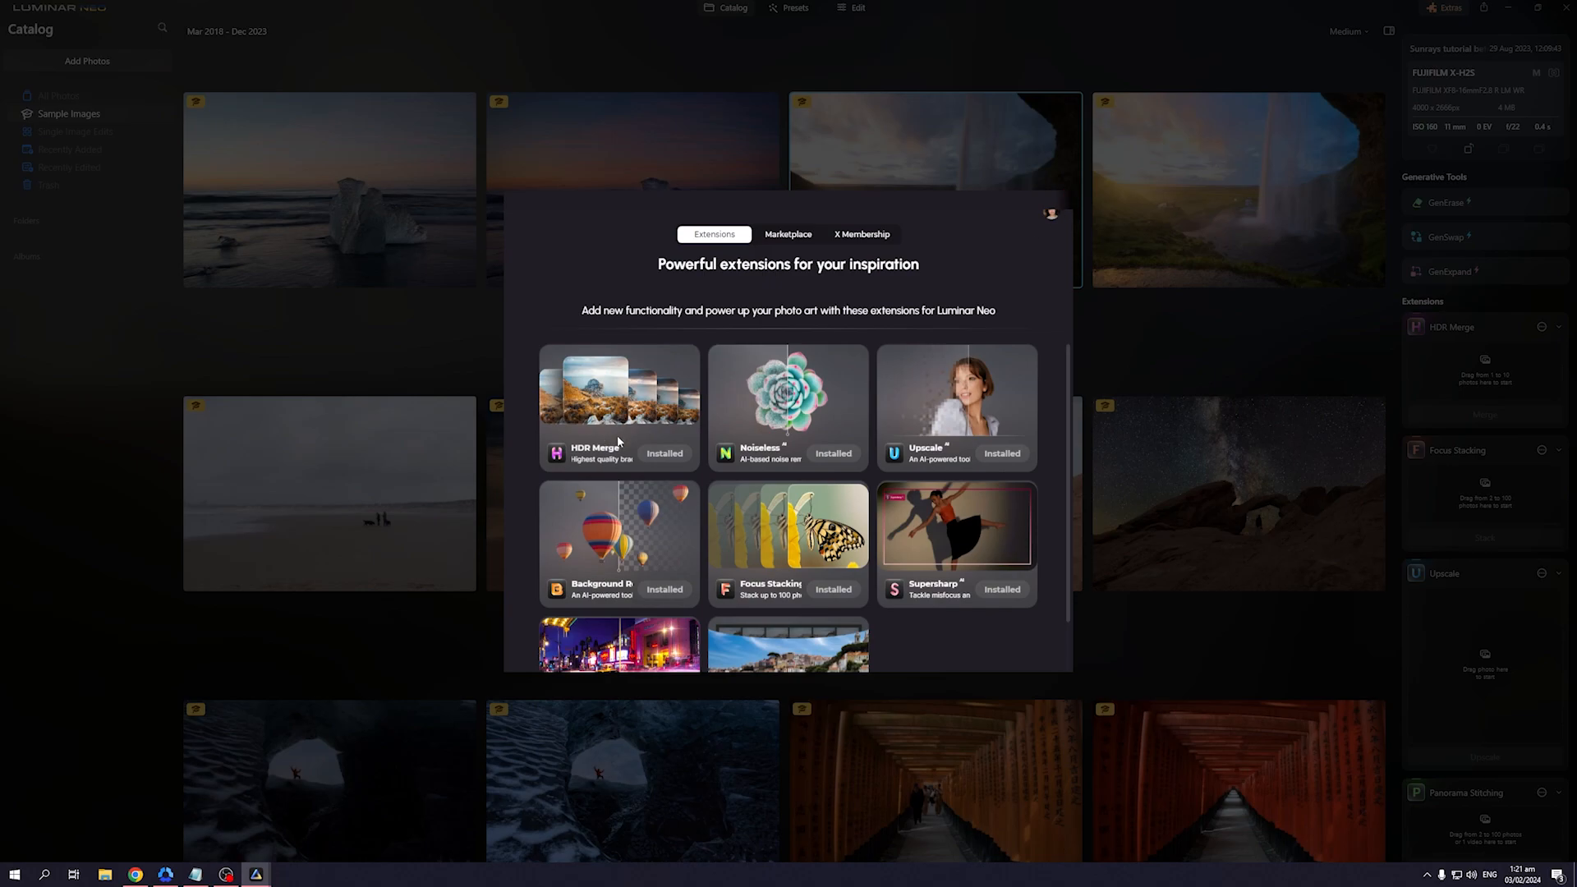
pyautogui.moveTo(1062, 202)
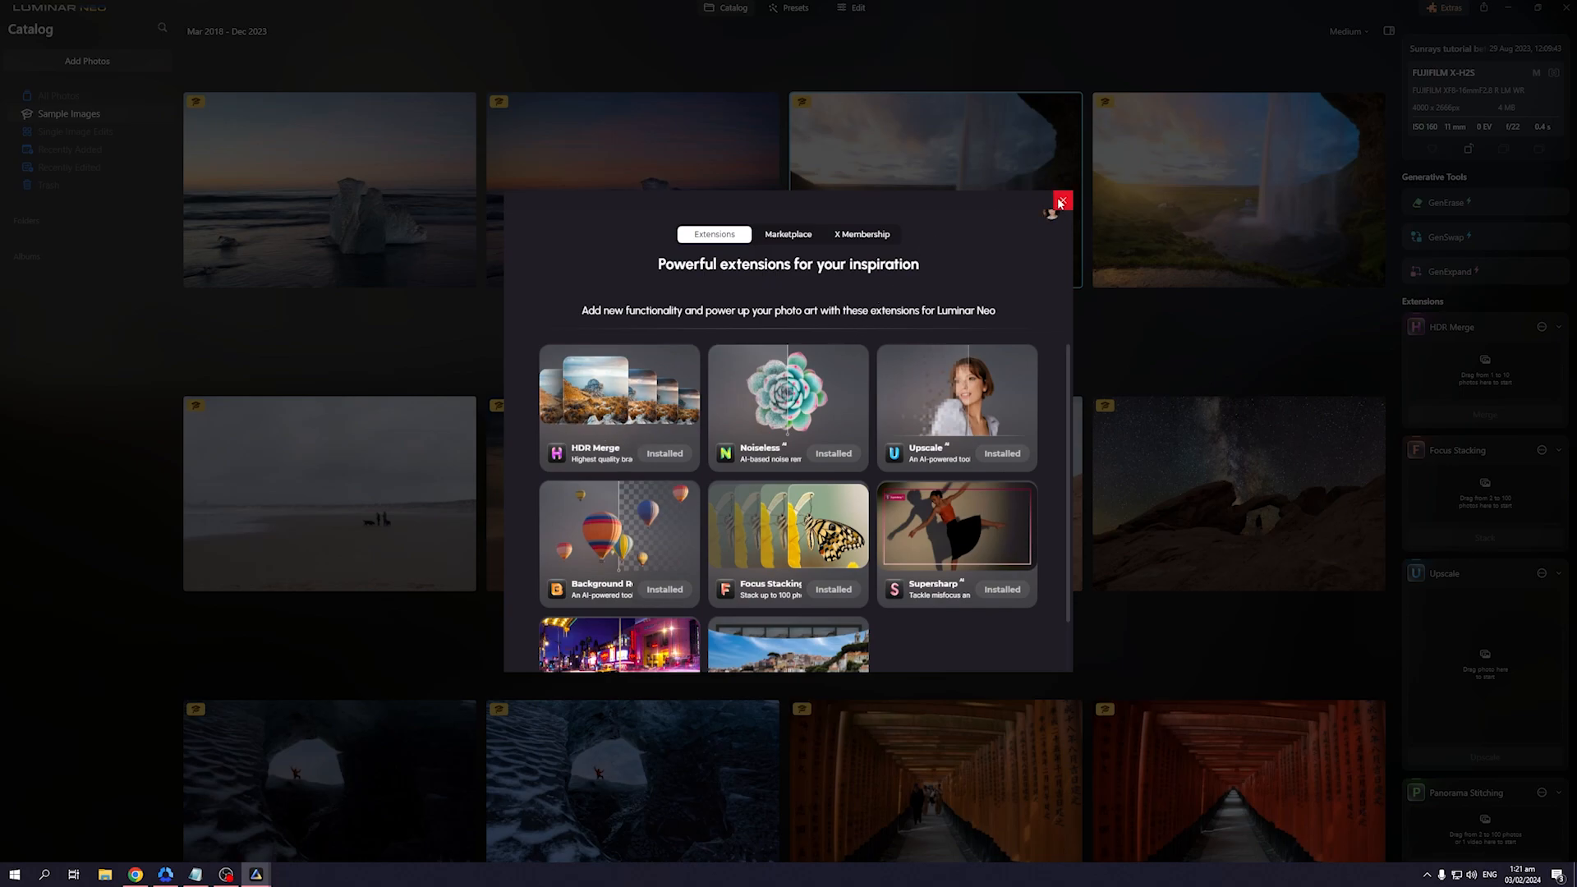
pyautogui.click(1062, 202)
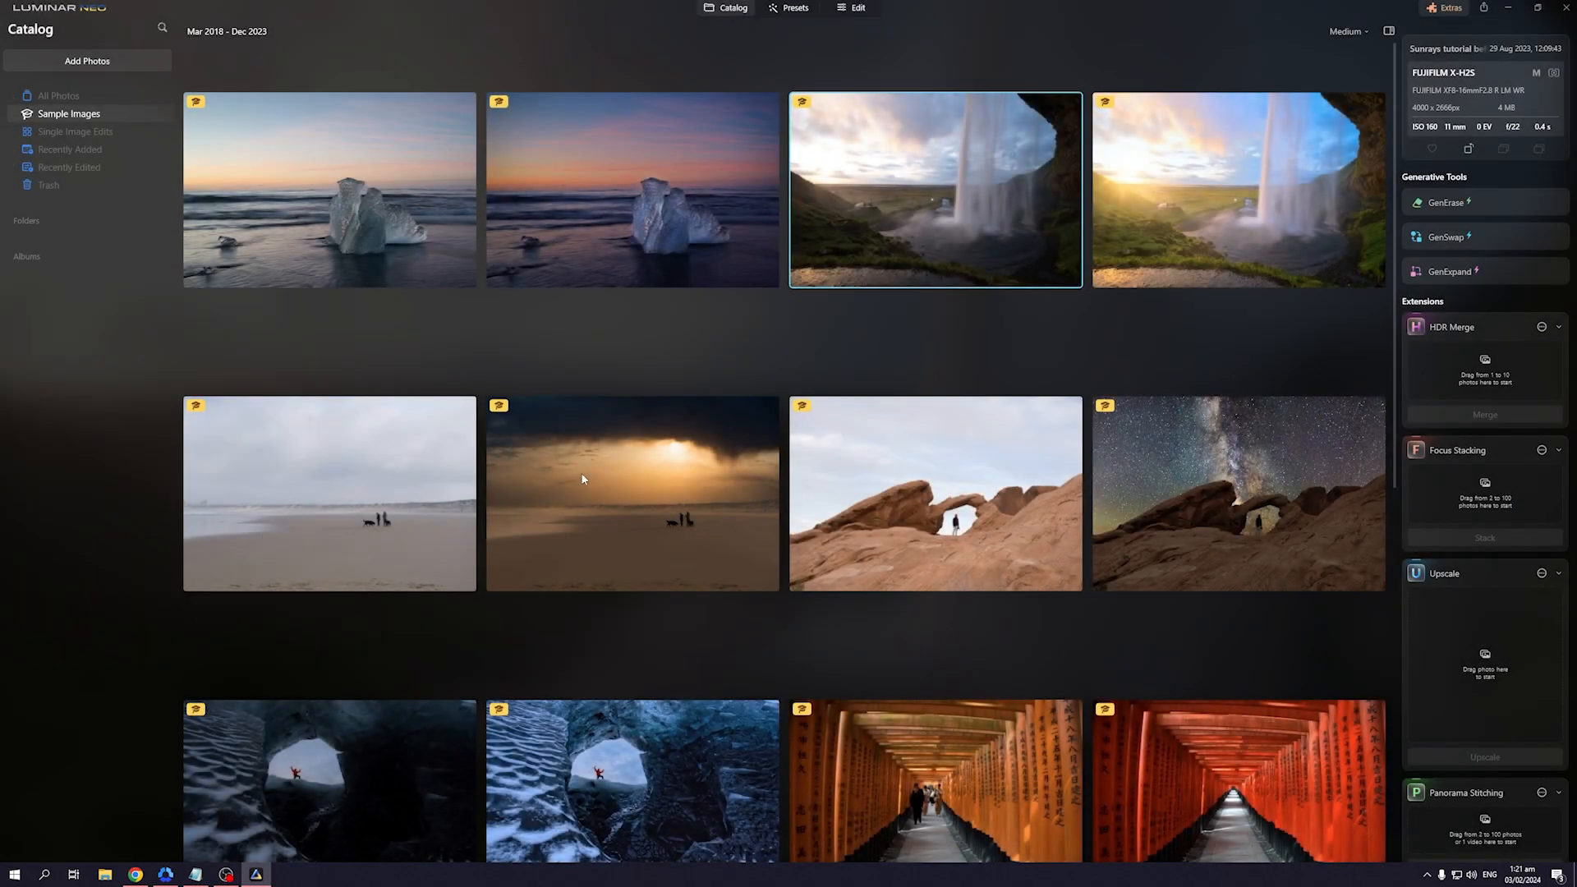
pyautogui.moveTo(1309, 348)
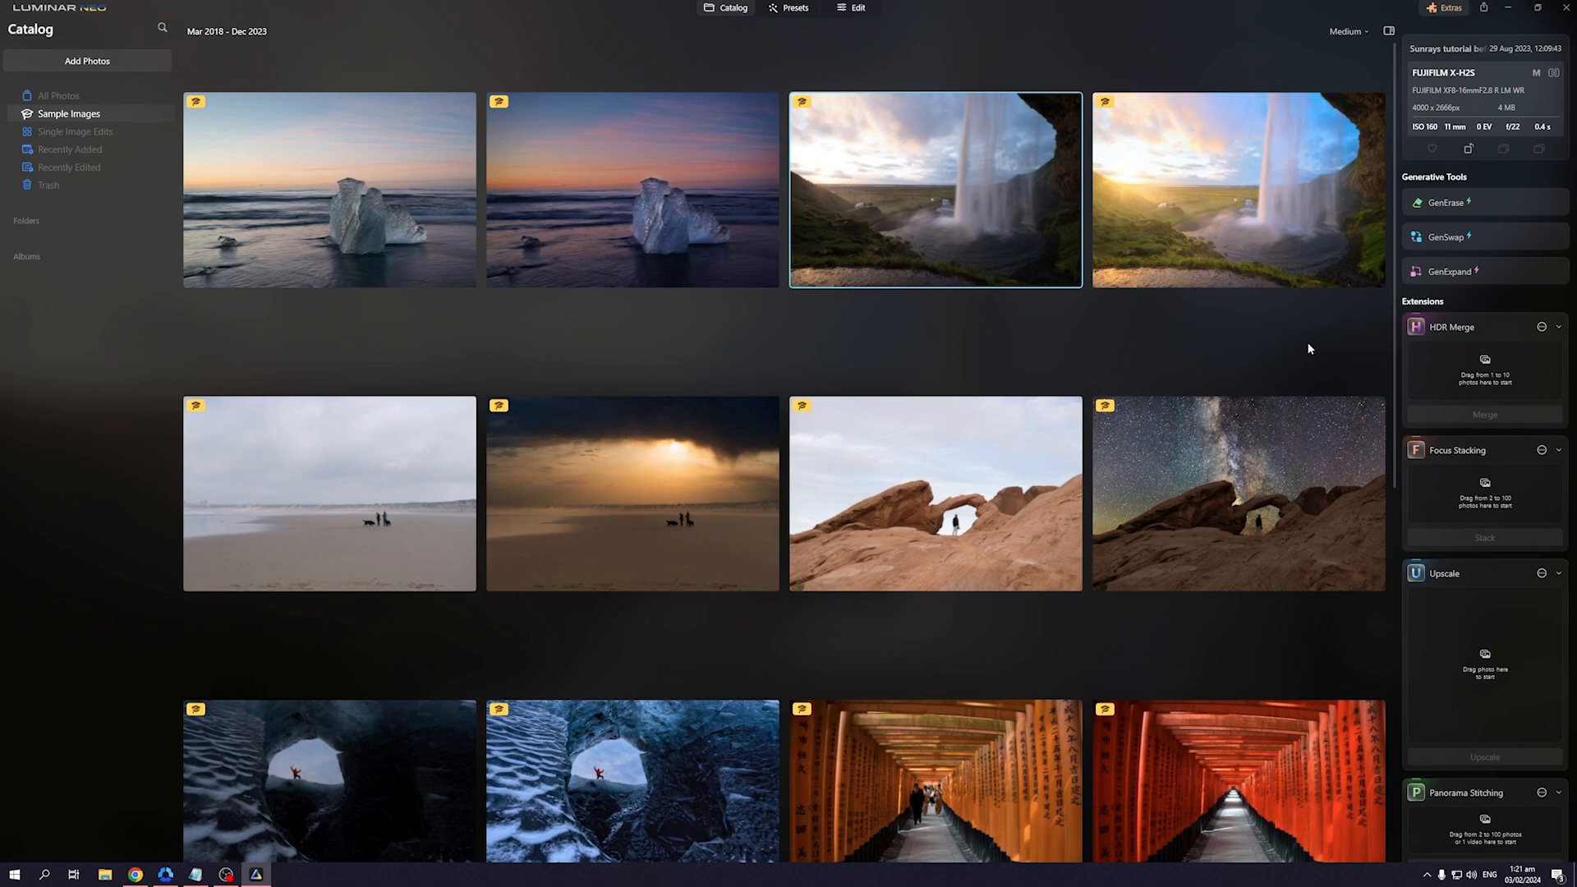
pyautogui.moveTo(1108, 289)
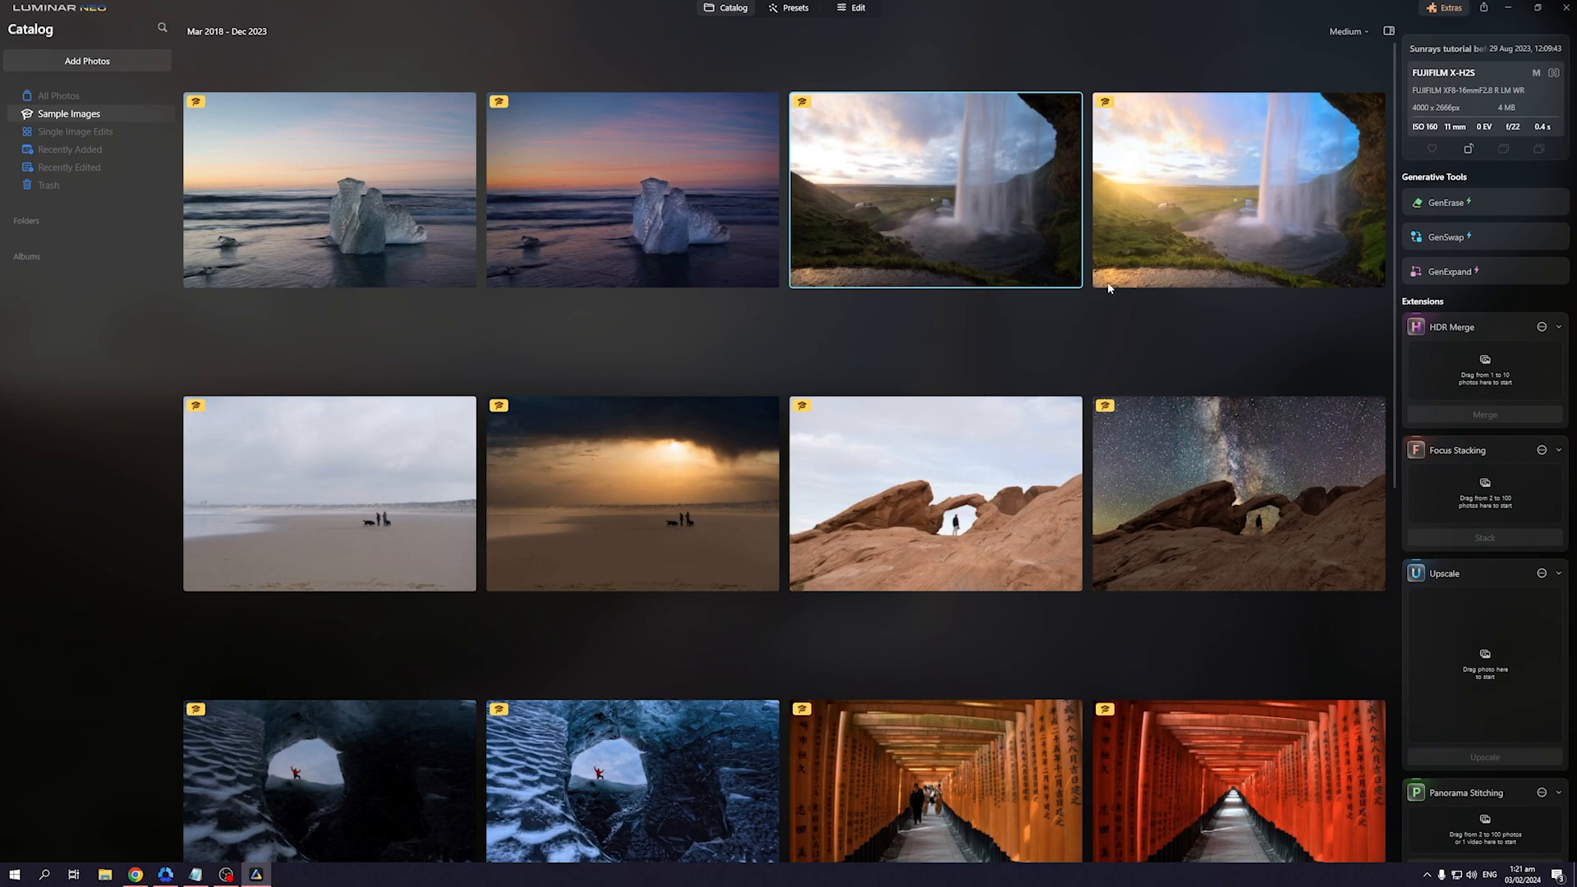
pyautogui.moveTo(943, 289)
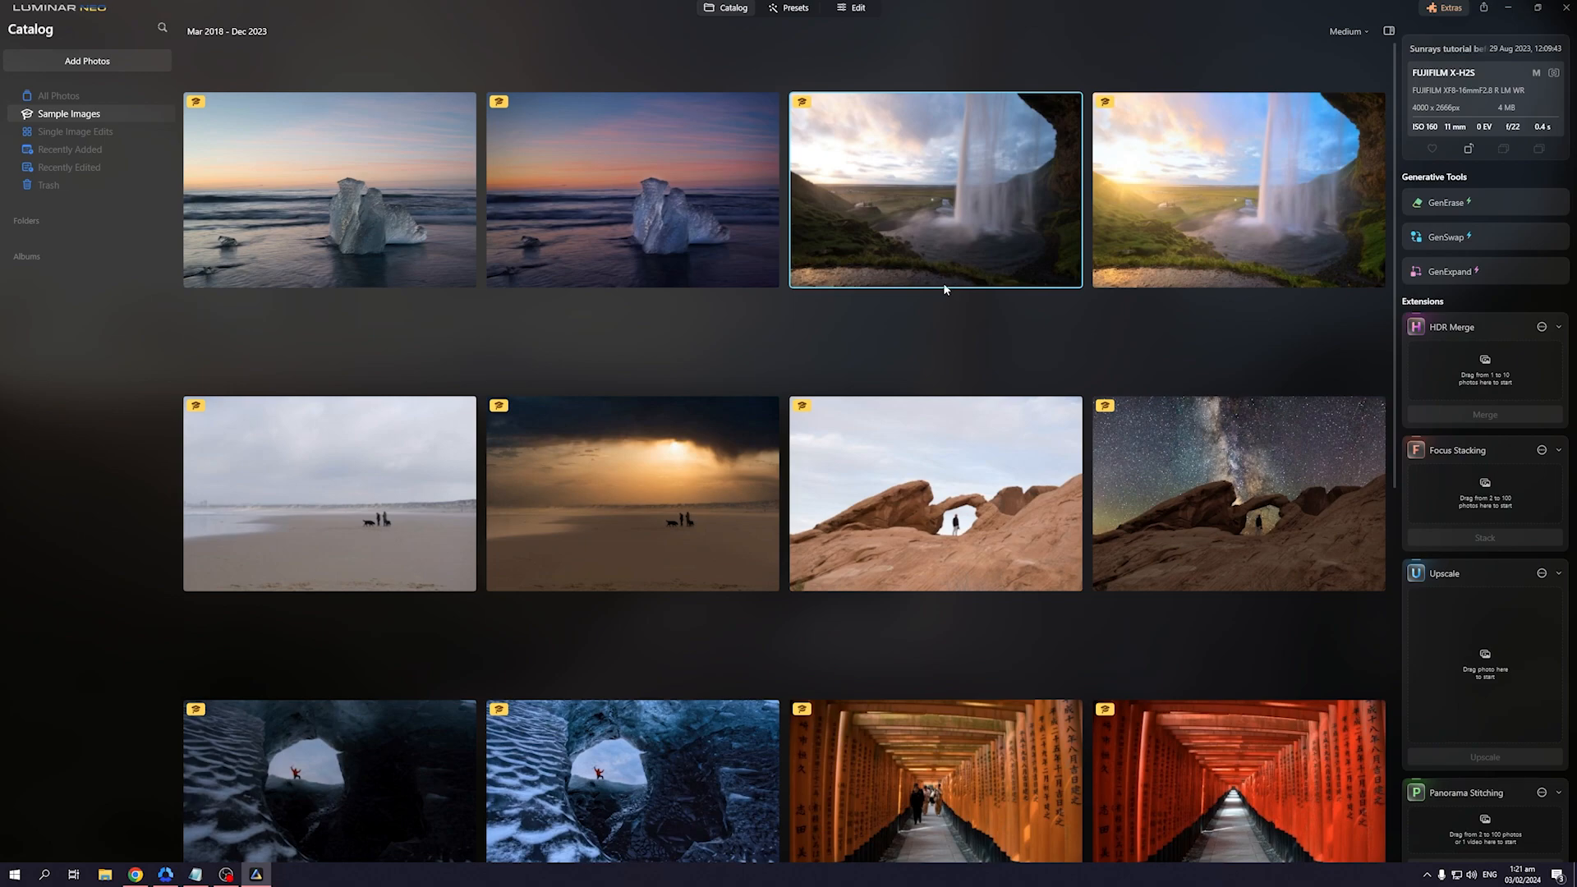
pyautogui.moveTo(742, 490)
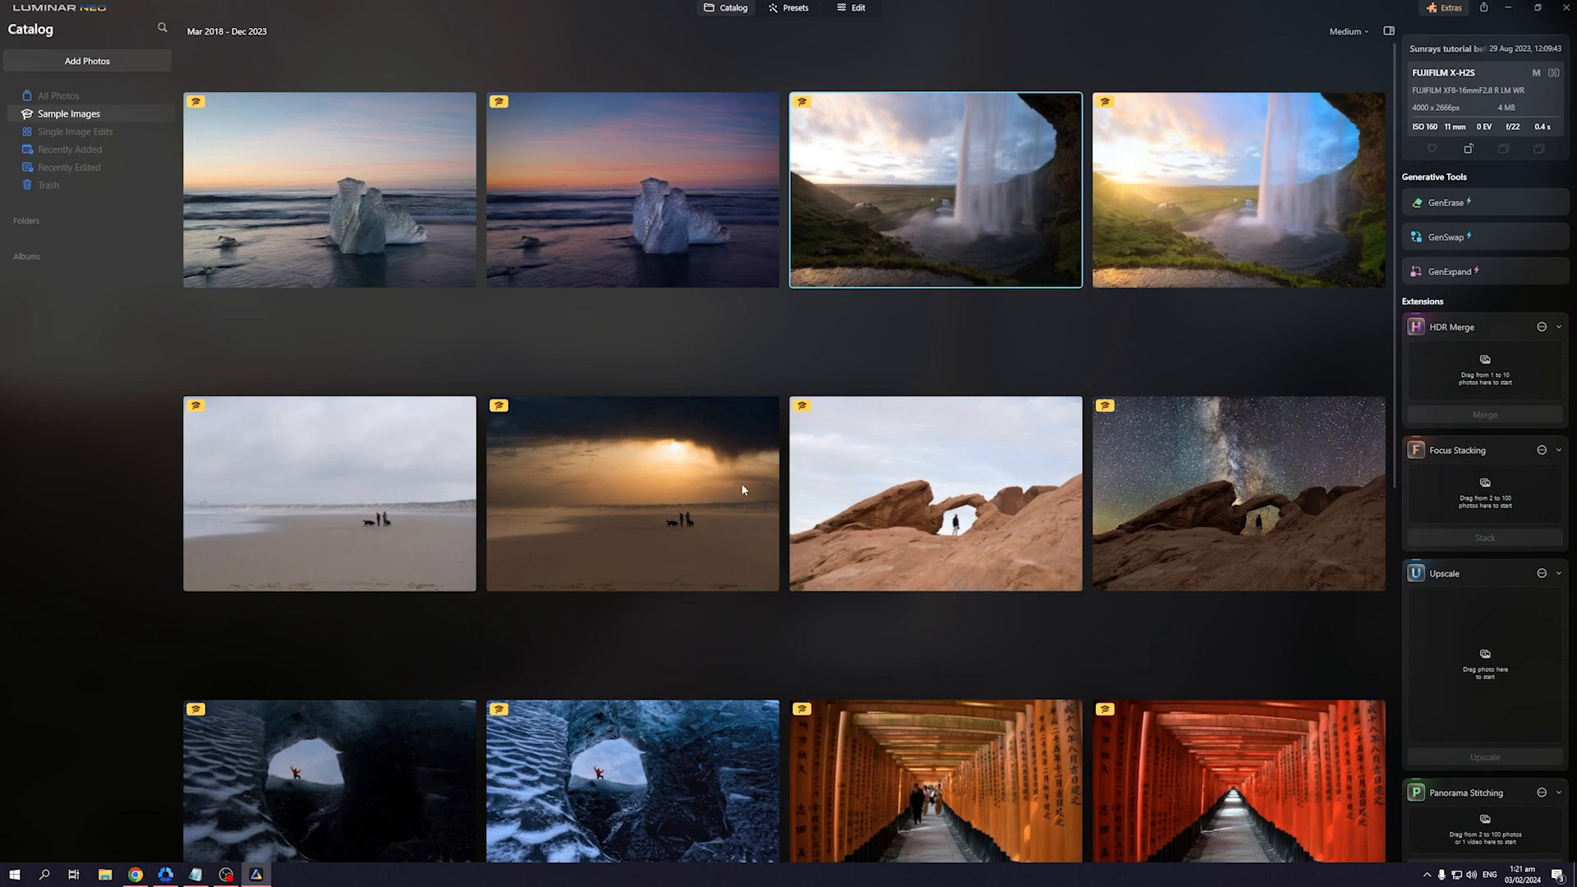
pyautogui.moveTo(655, 486)
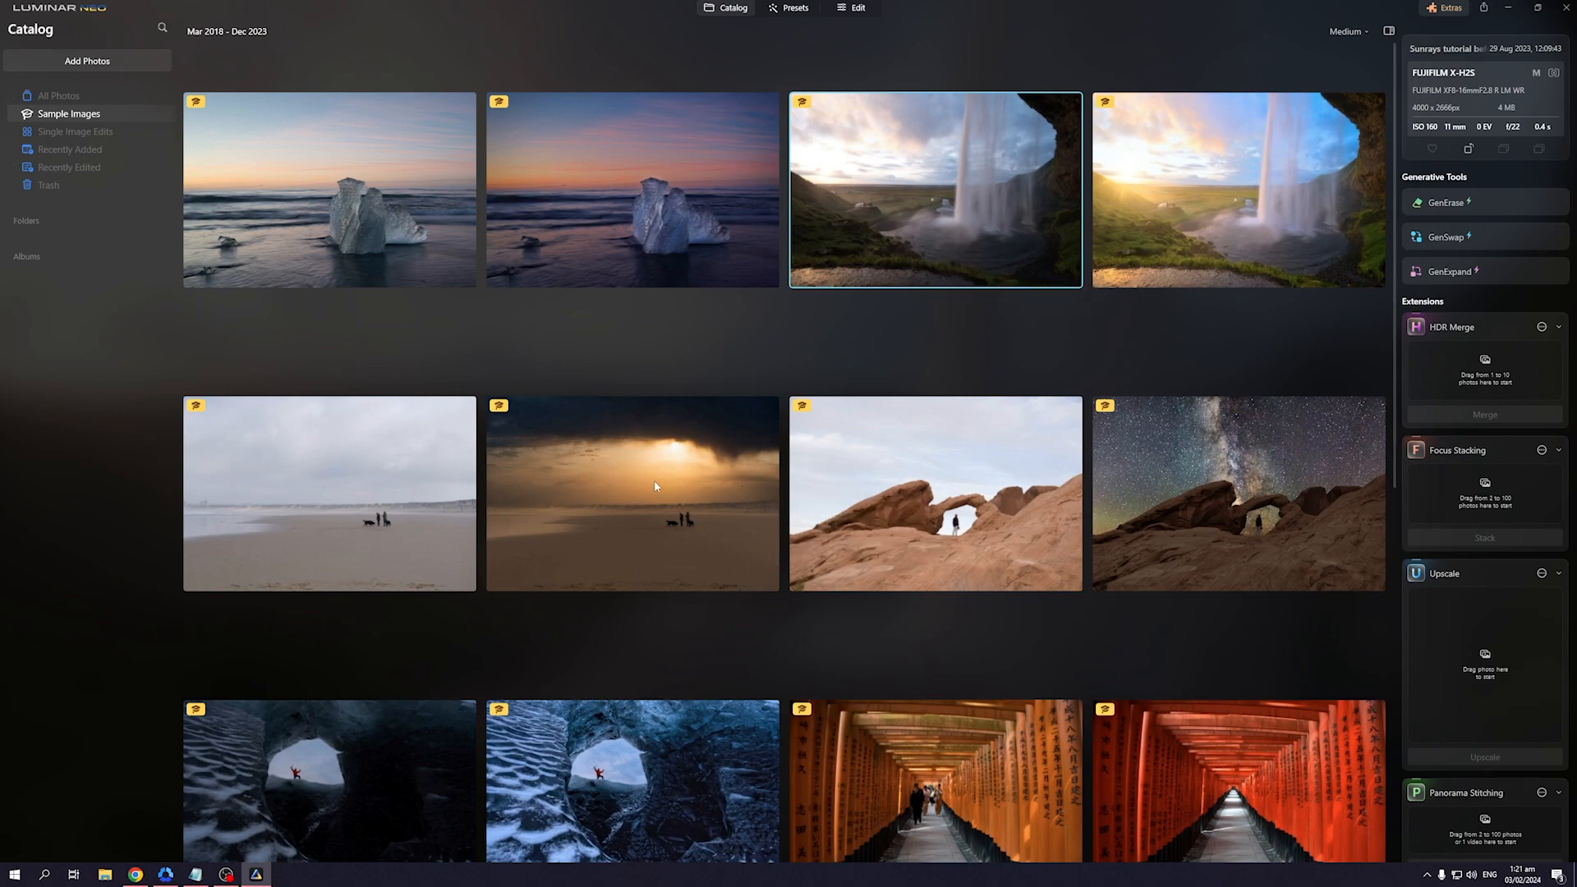
pyautogui.moveTo(770, 460)
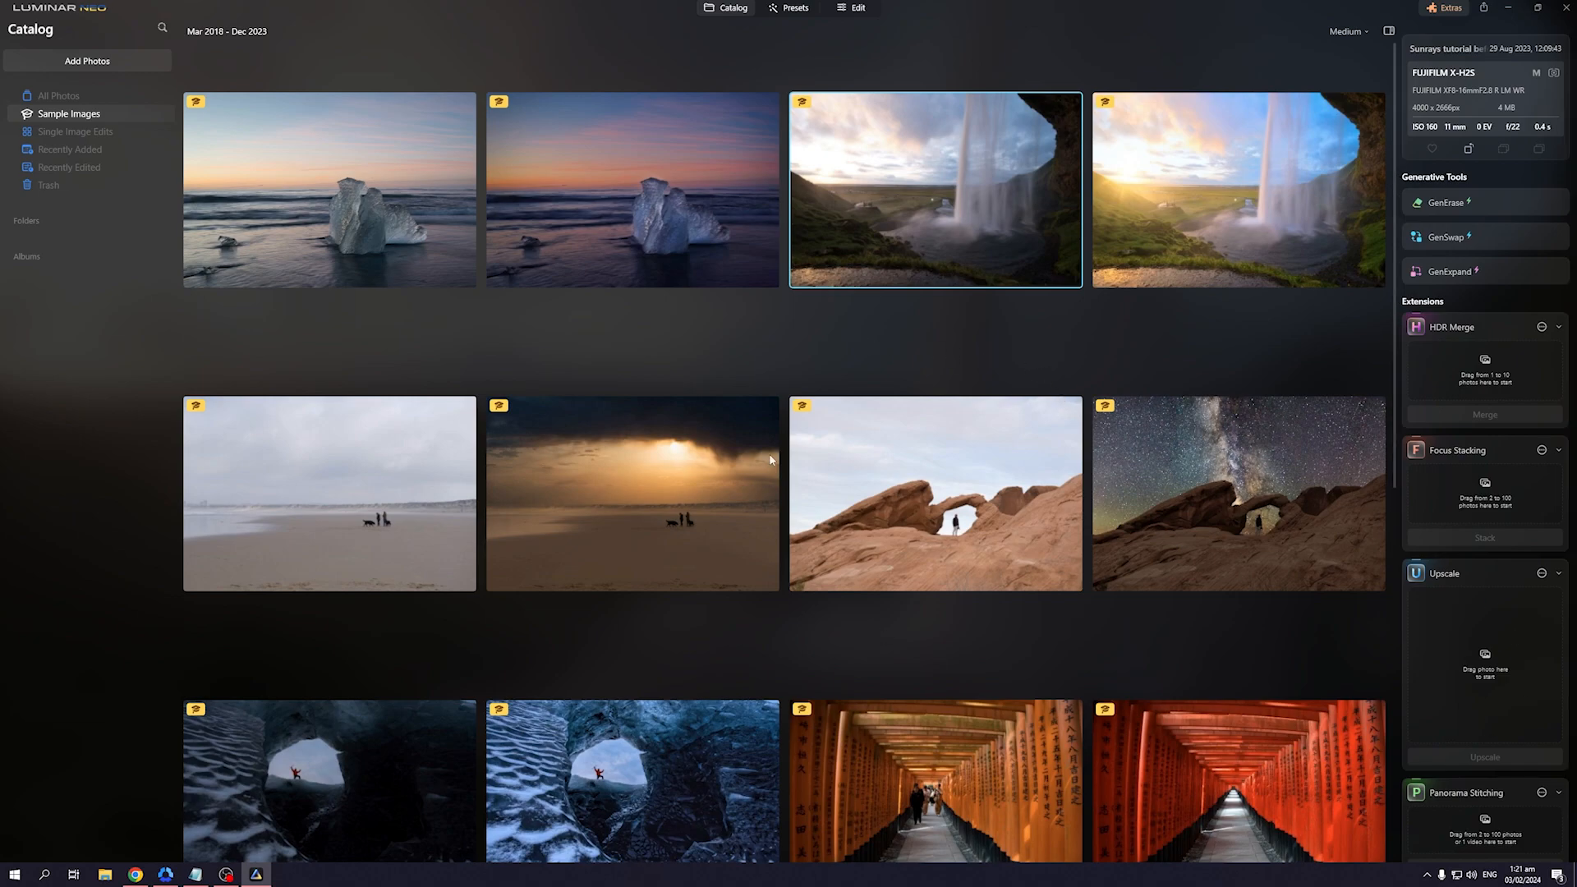
pyautogui.moveTo(744, 335)
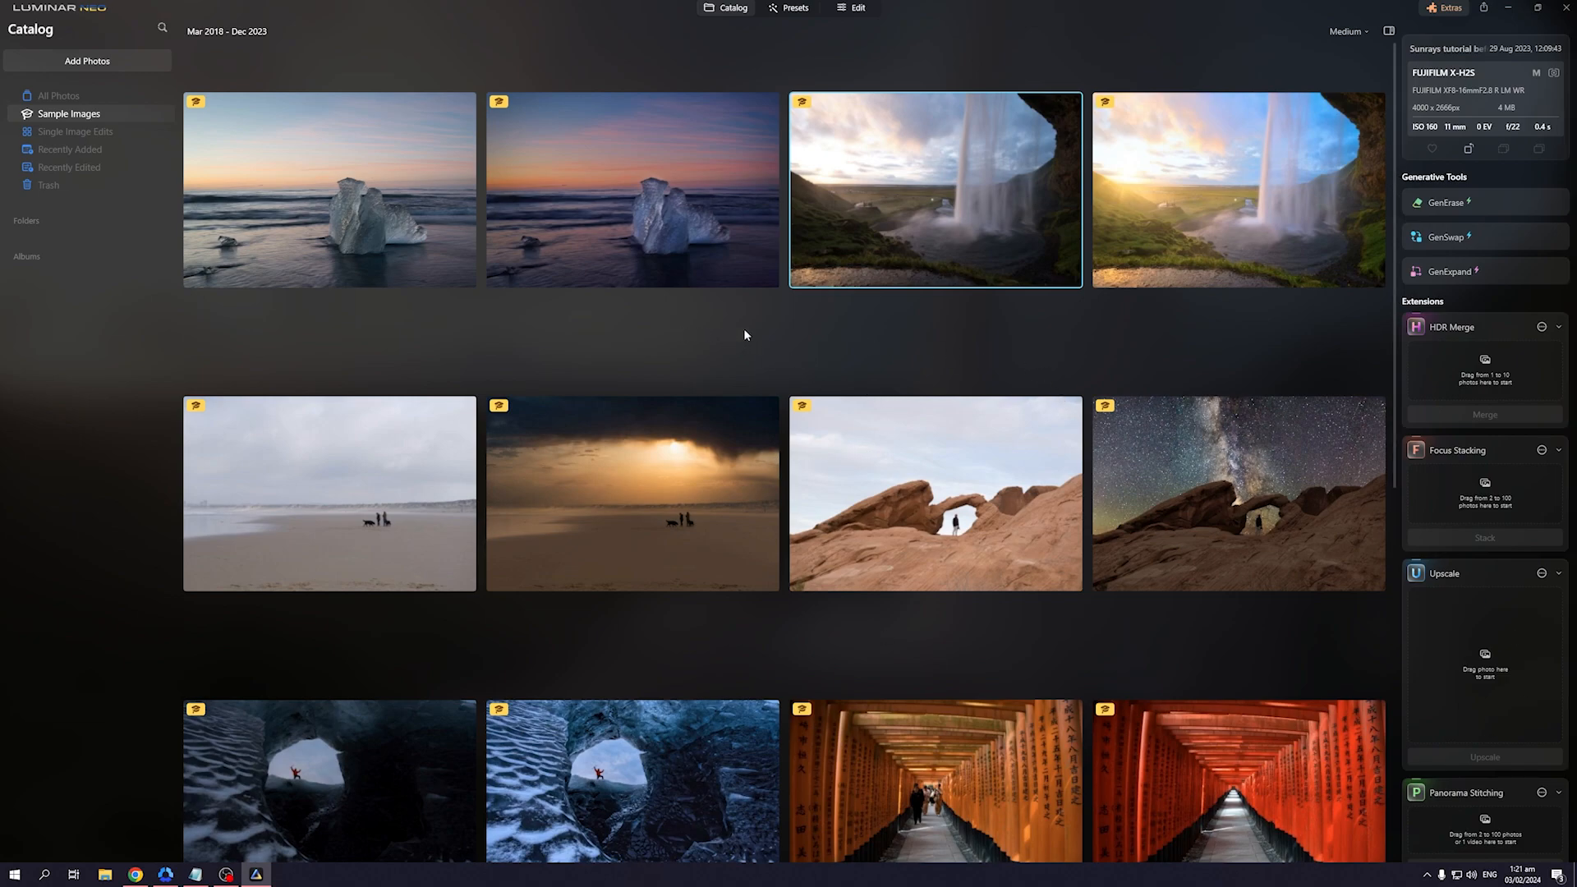
pyautogui.moveTo(857, 314)
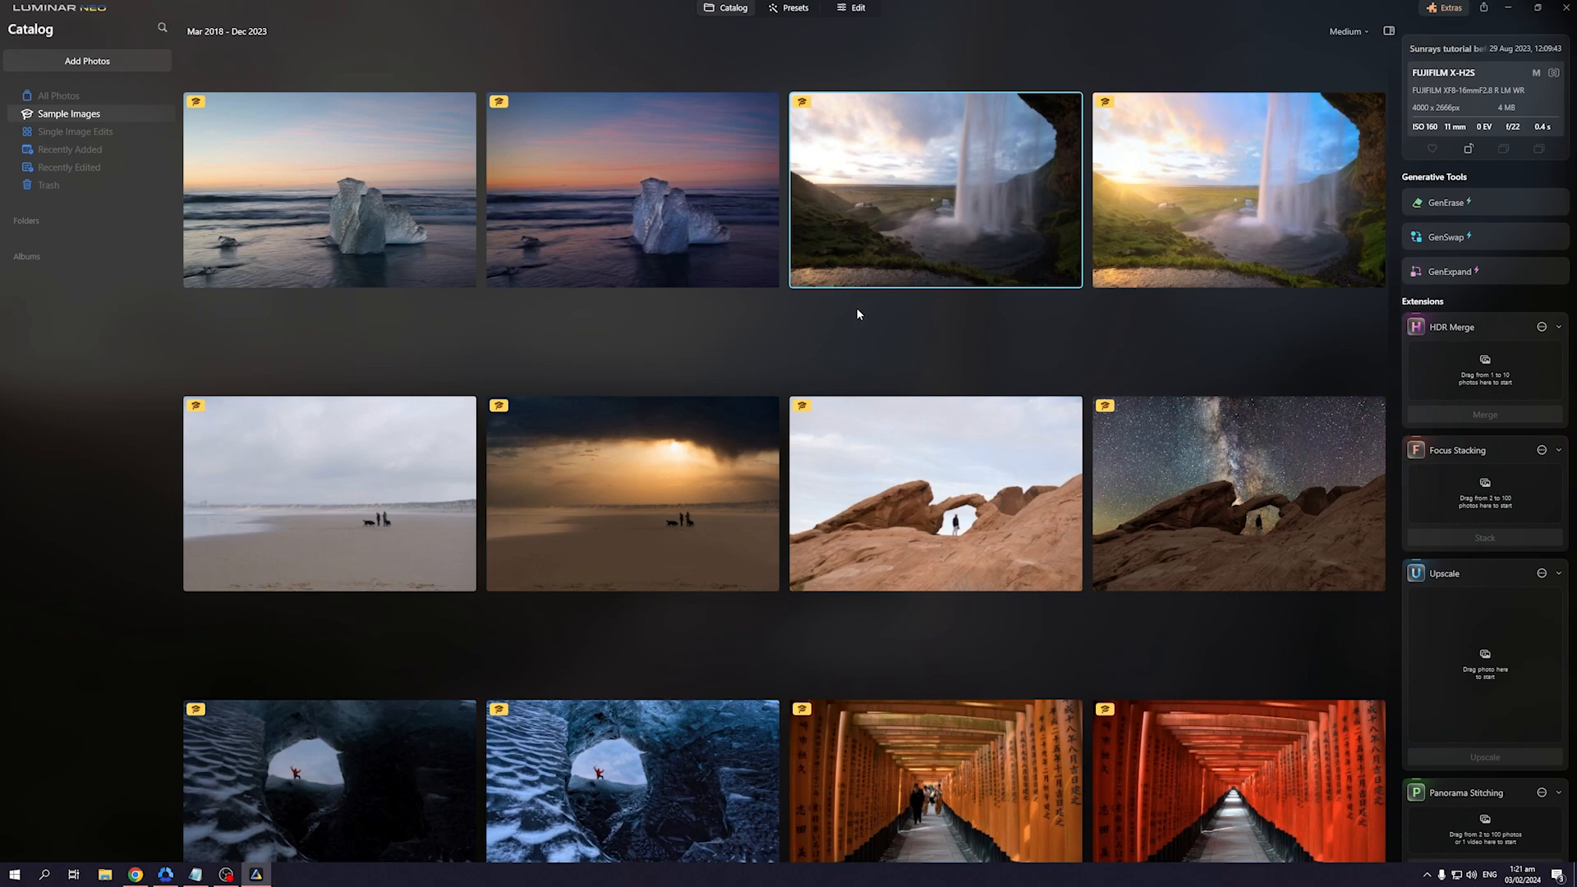
pyautogui.moveTo(888, 638)
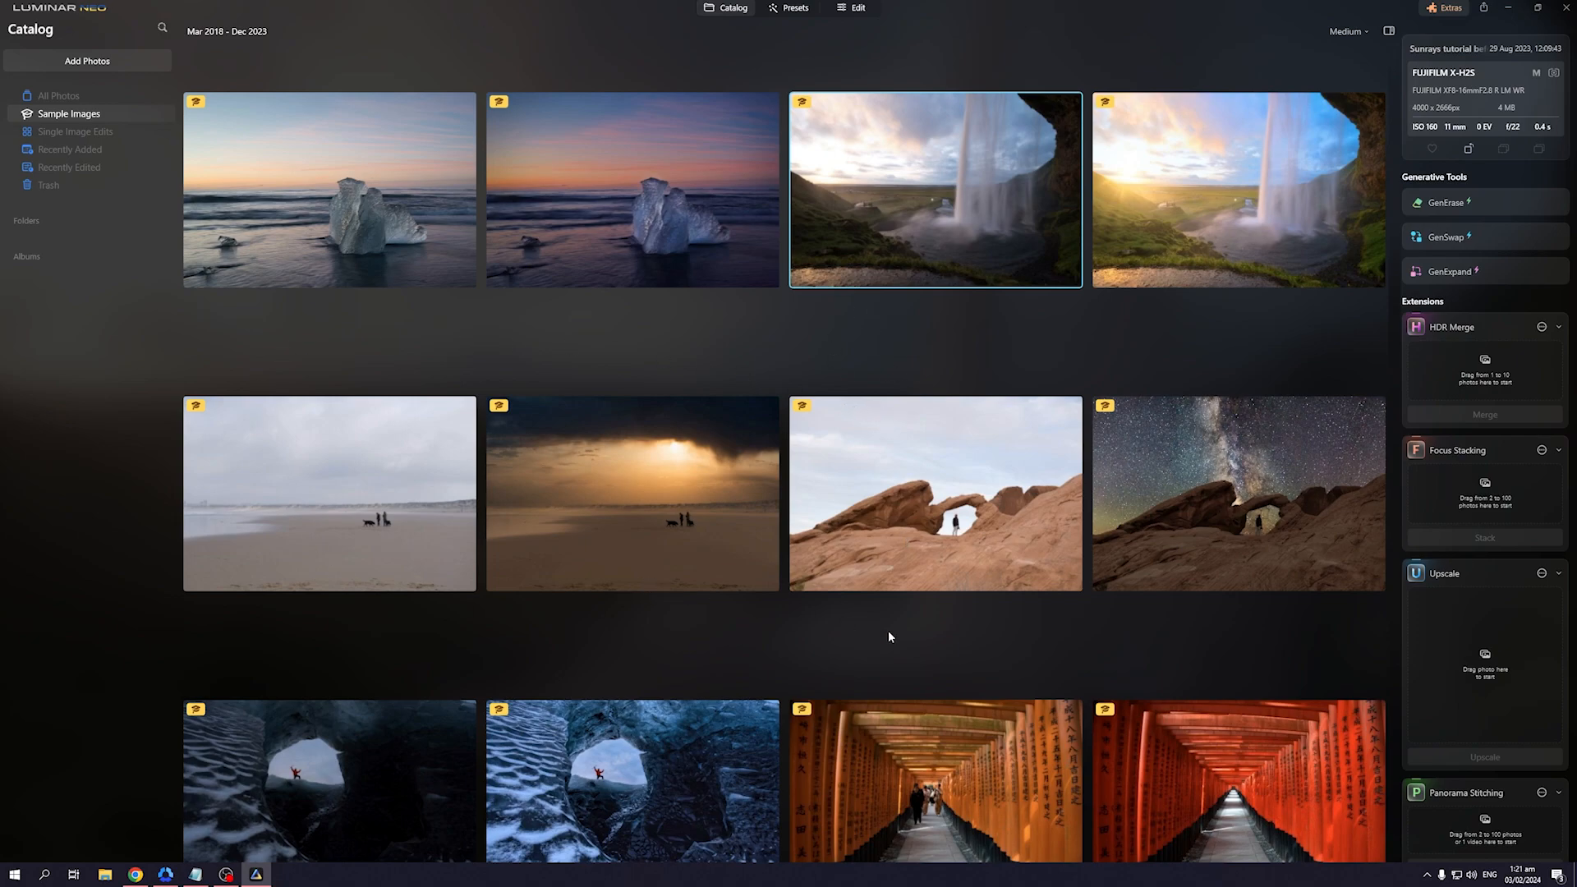
pyautogui.moveTo(1199, 744)
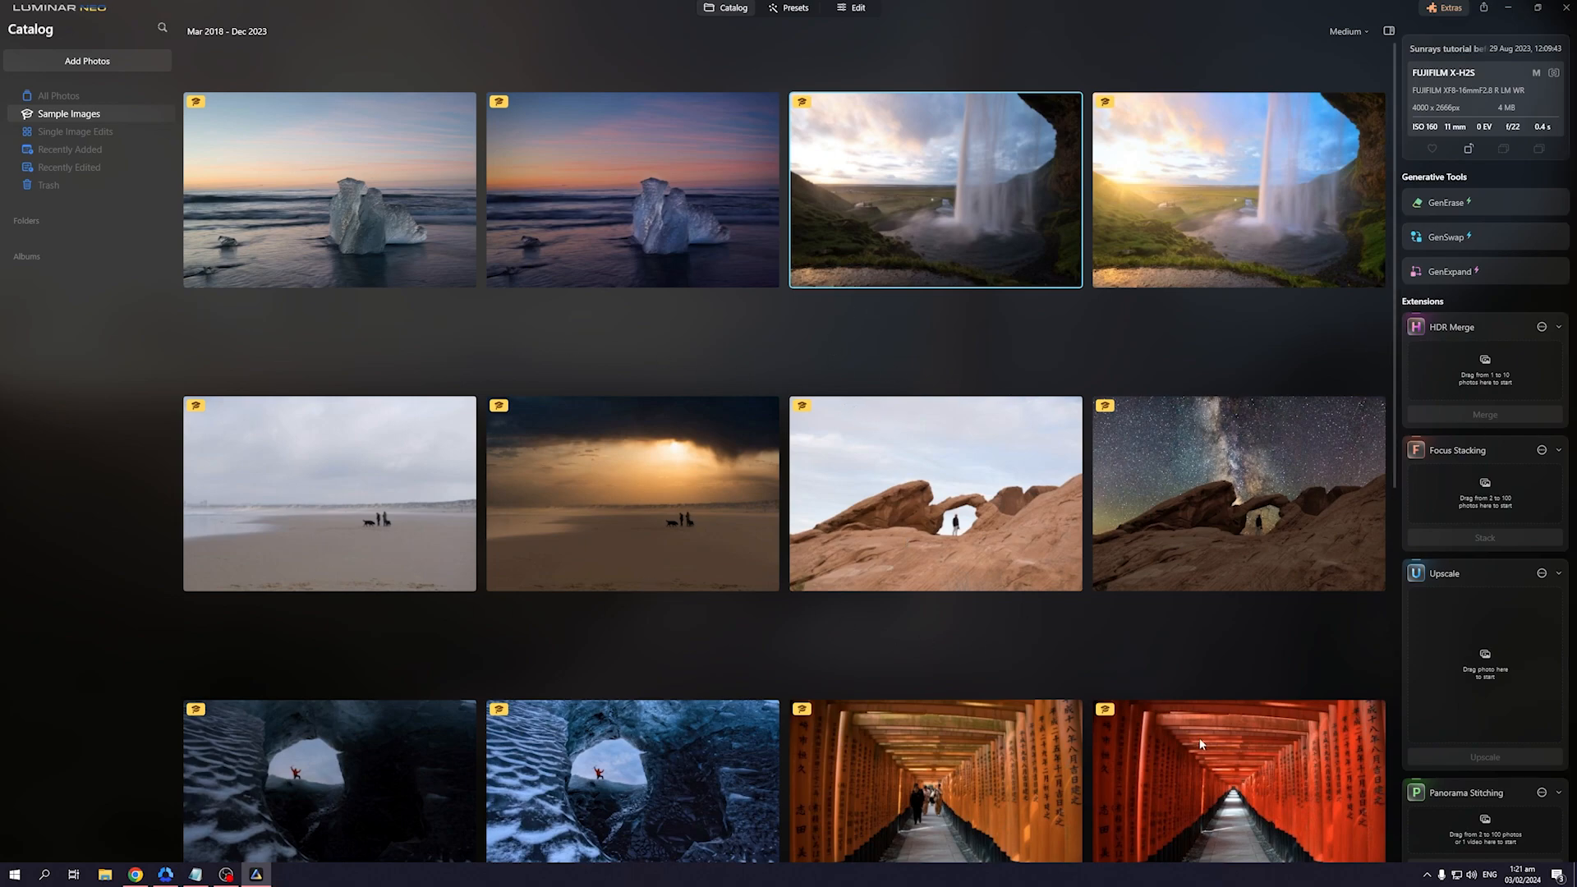
pyautogui.moveTo(308, 818)
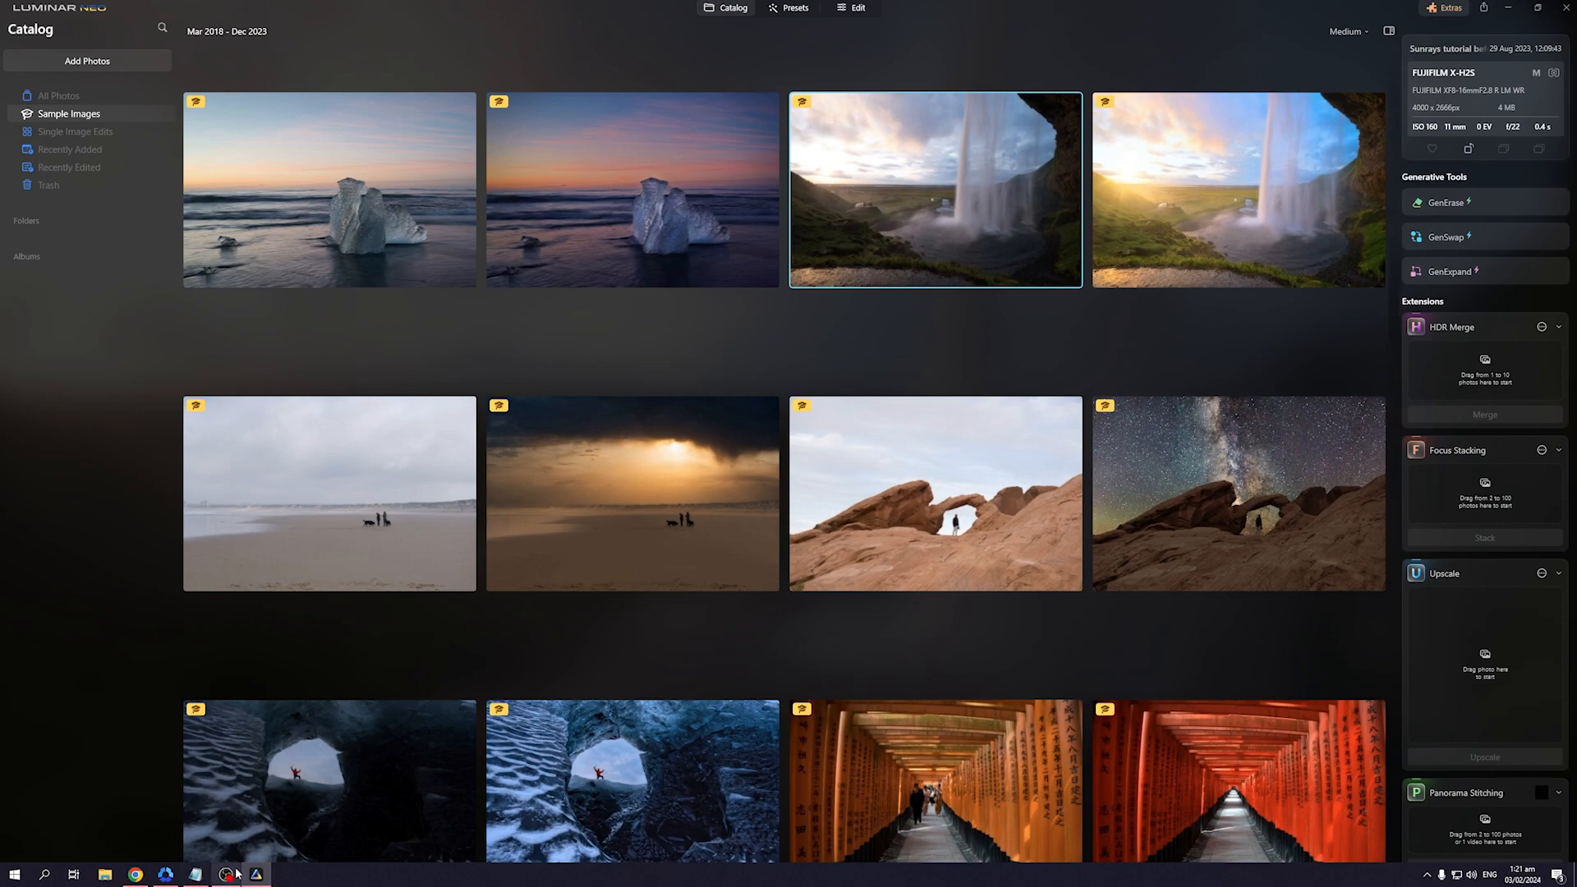
pyautogui.moveTo(382, 598)
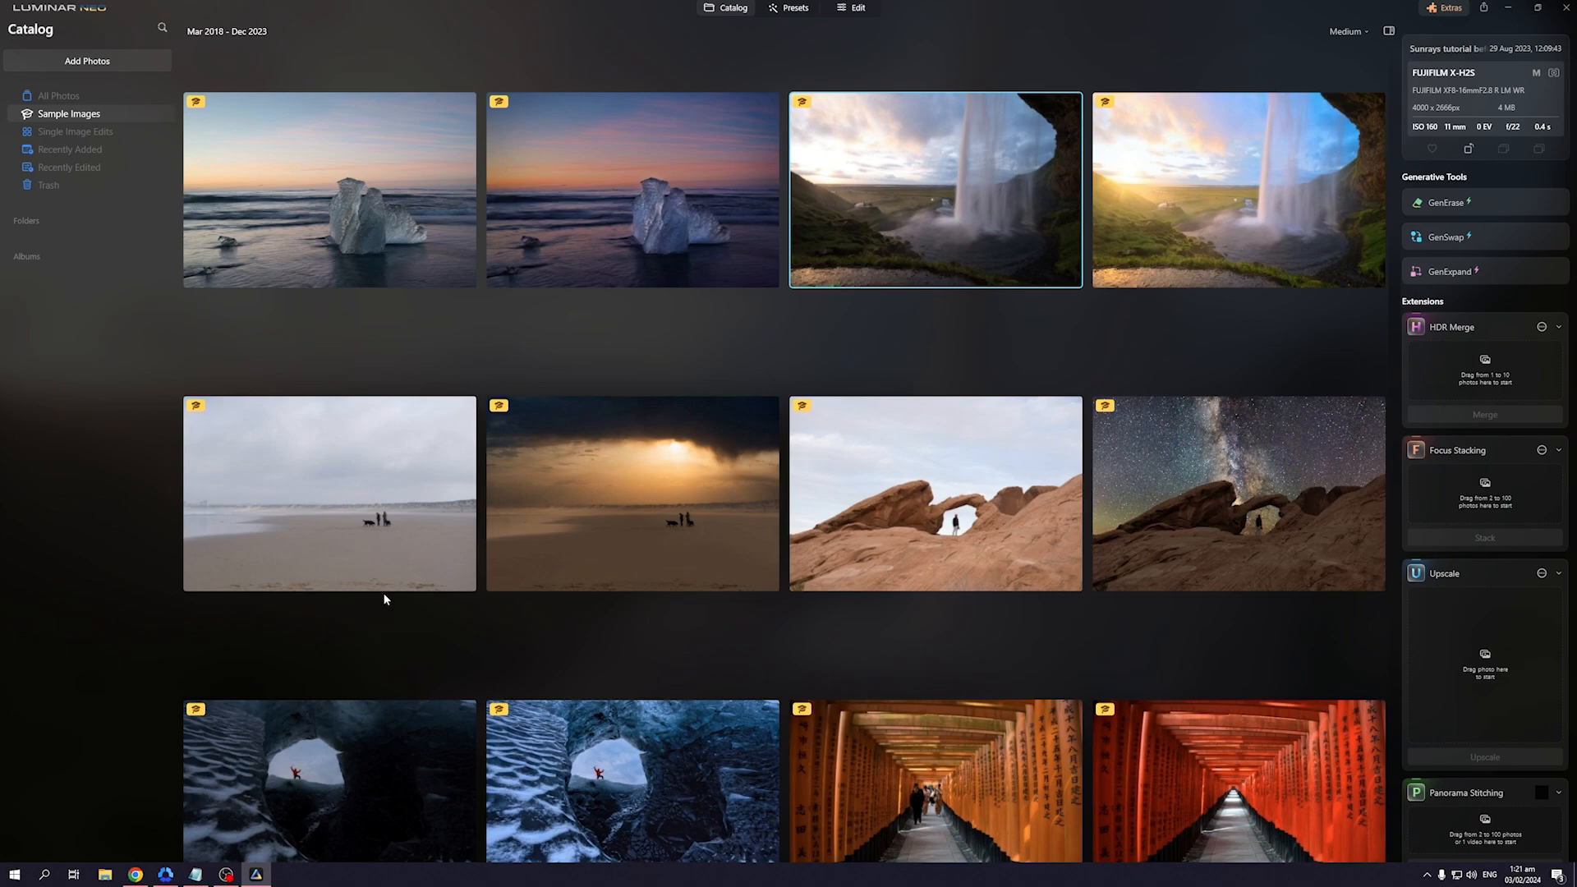
pyautogui.moveTo(711, 594)
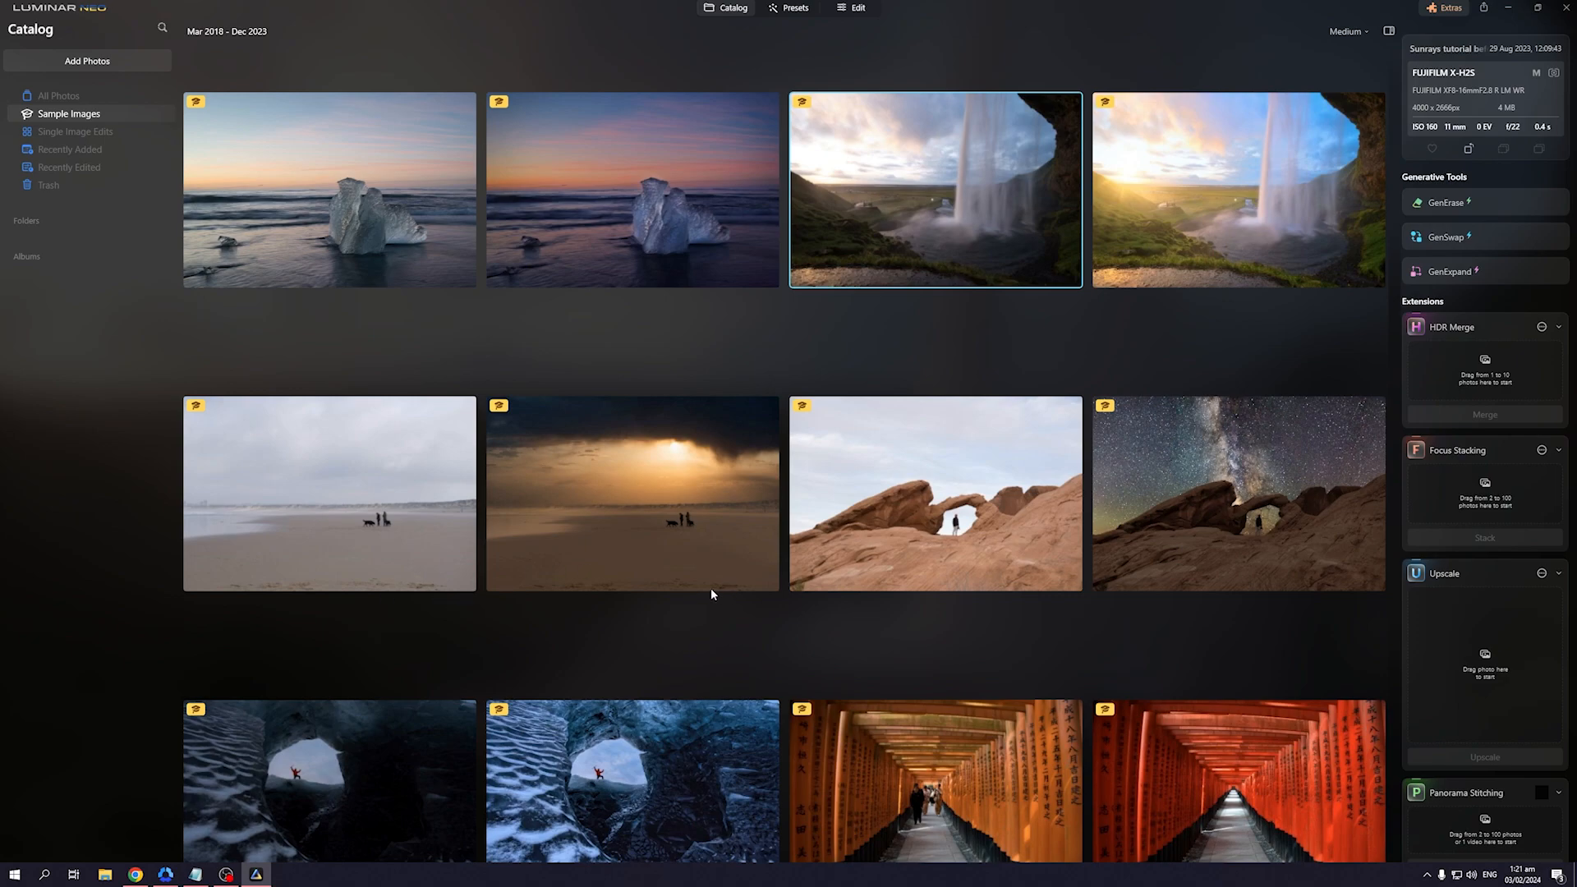
pyautogui.moveTo(531, 634)
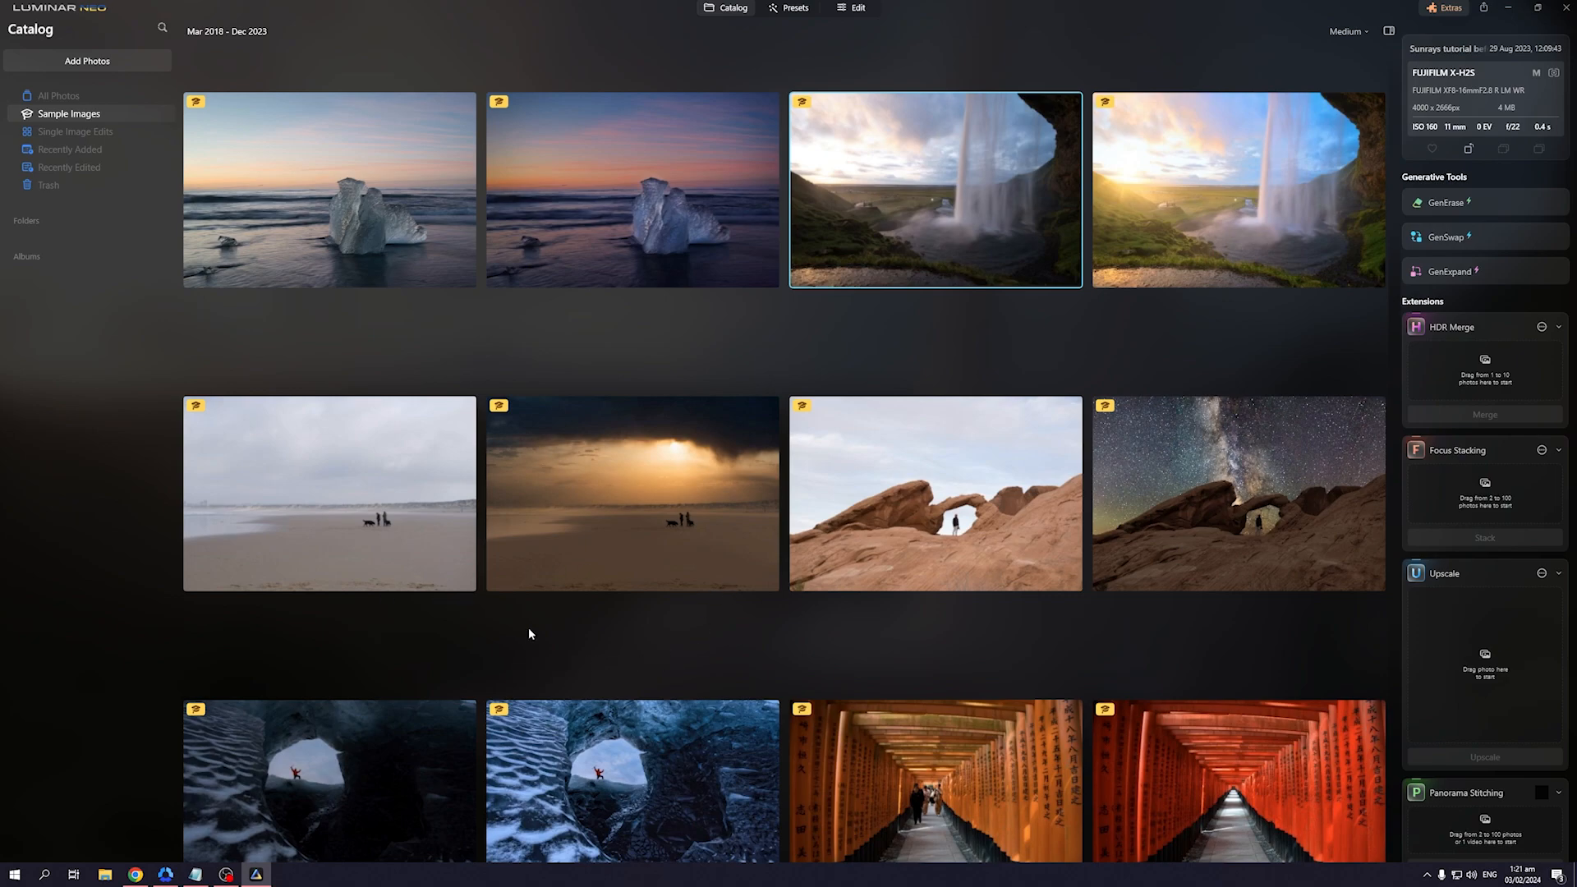
pyautogui.moveTo(665, 668)
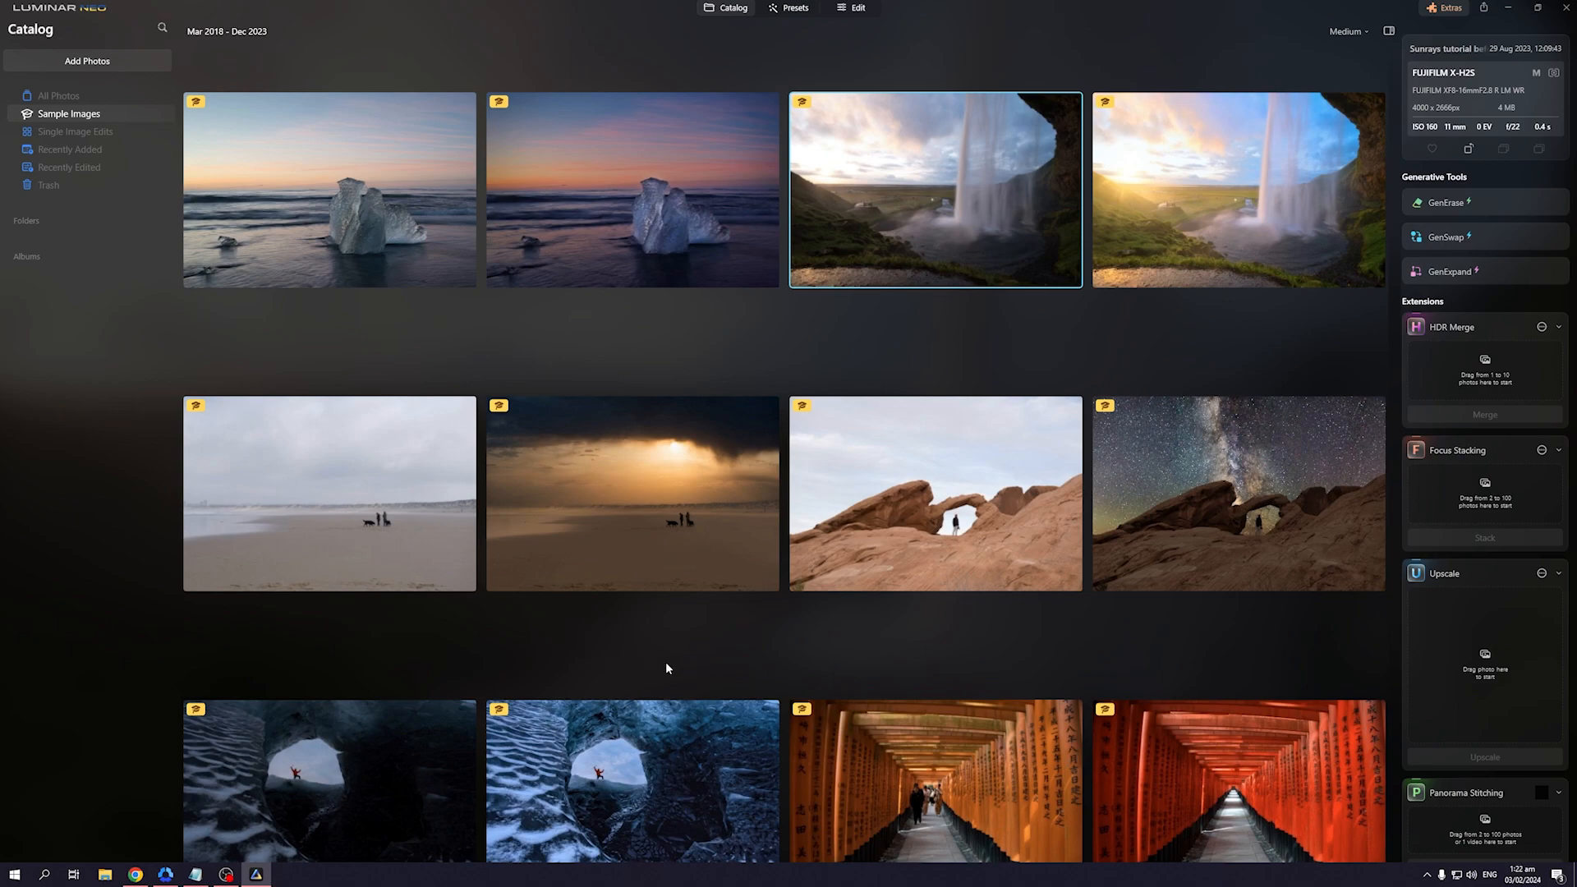
pyautogui.moveTo(799, 614)
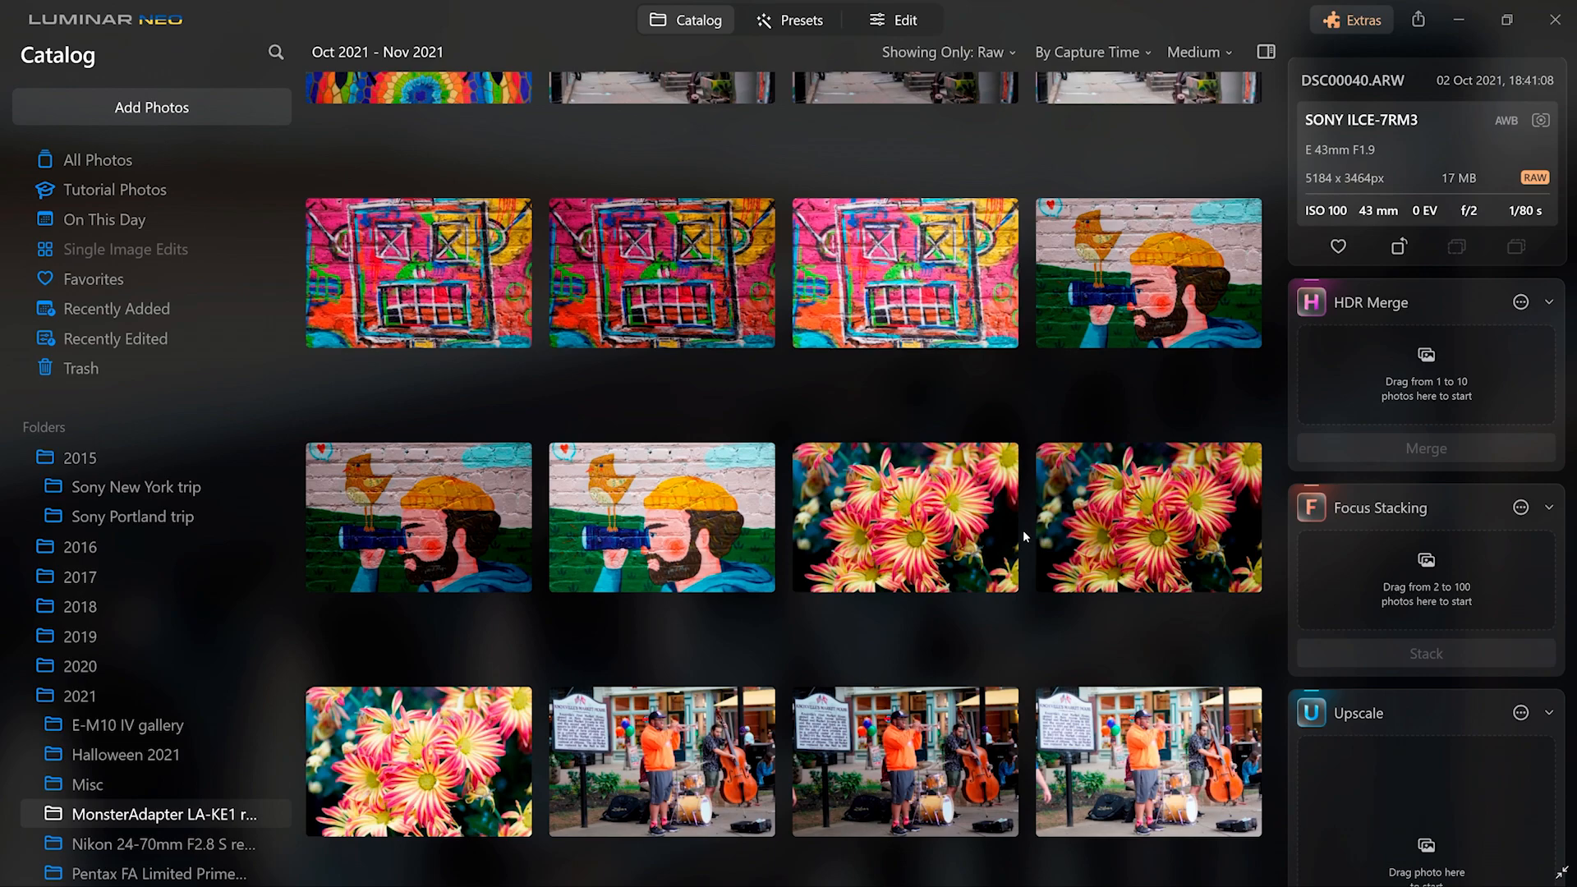
pyautogui.moveTo(1229, 529)
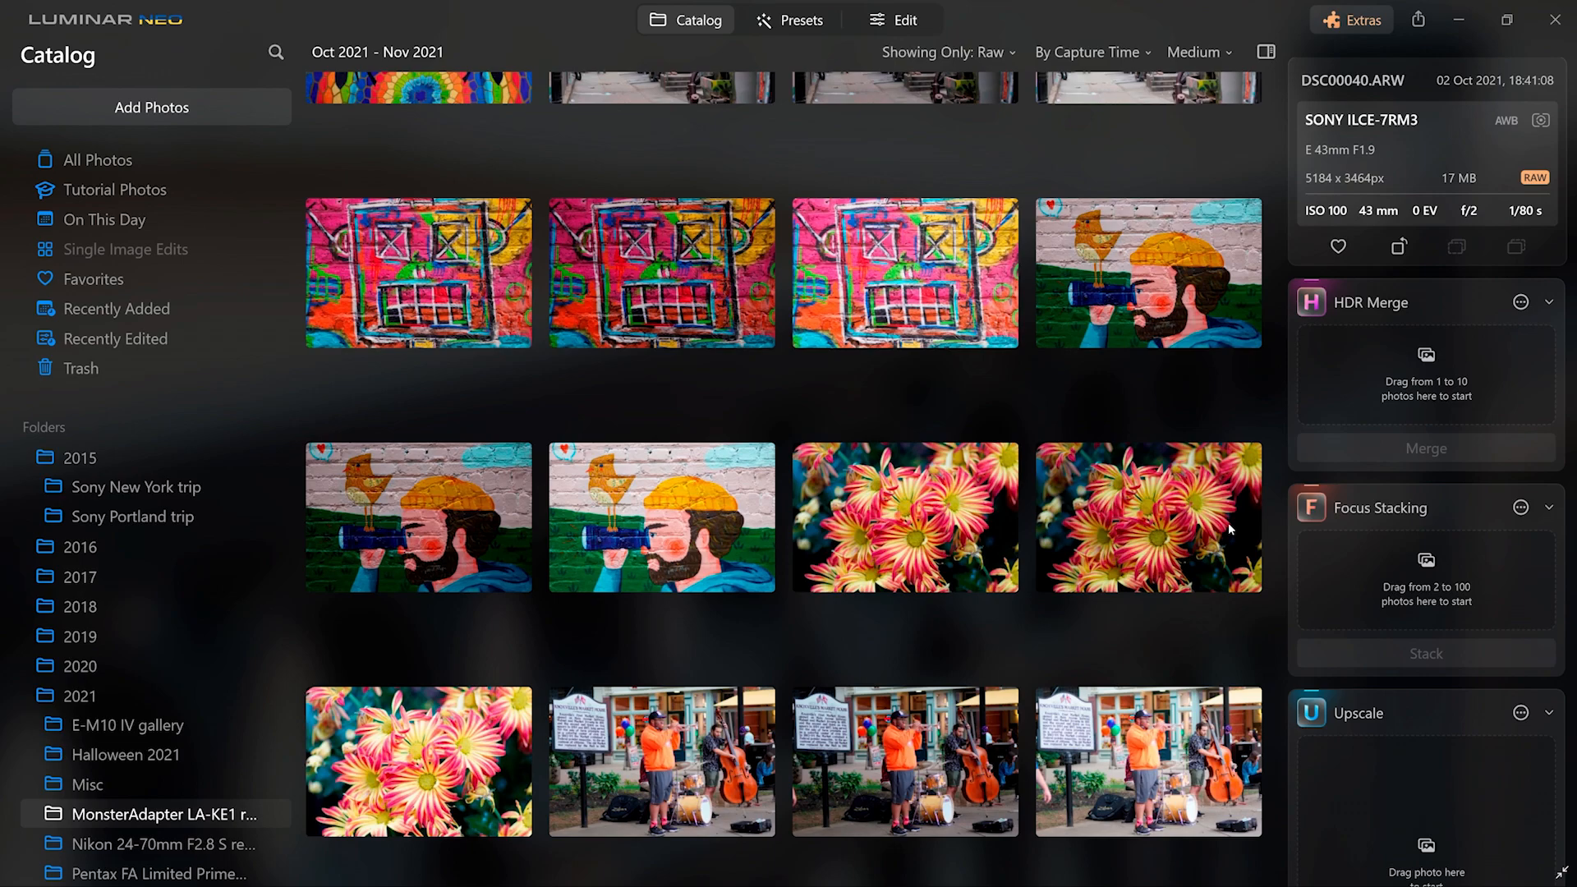
pyautogui.moveTo(515, 724)
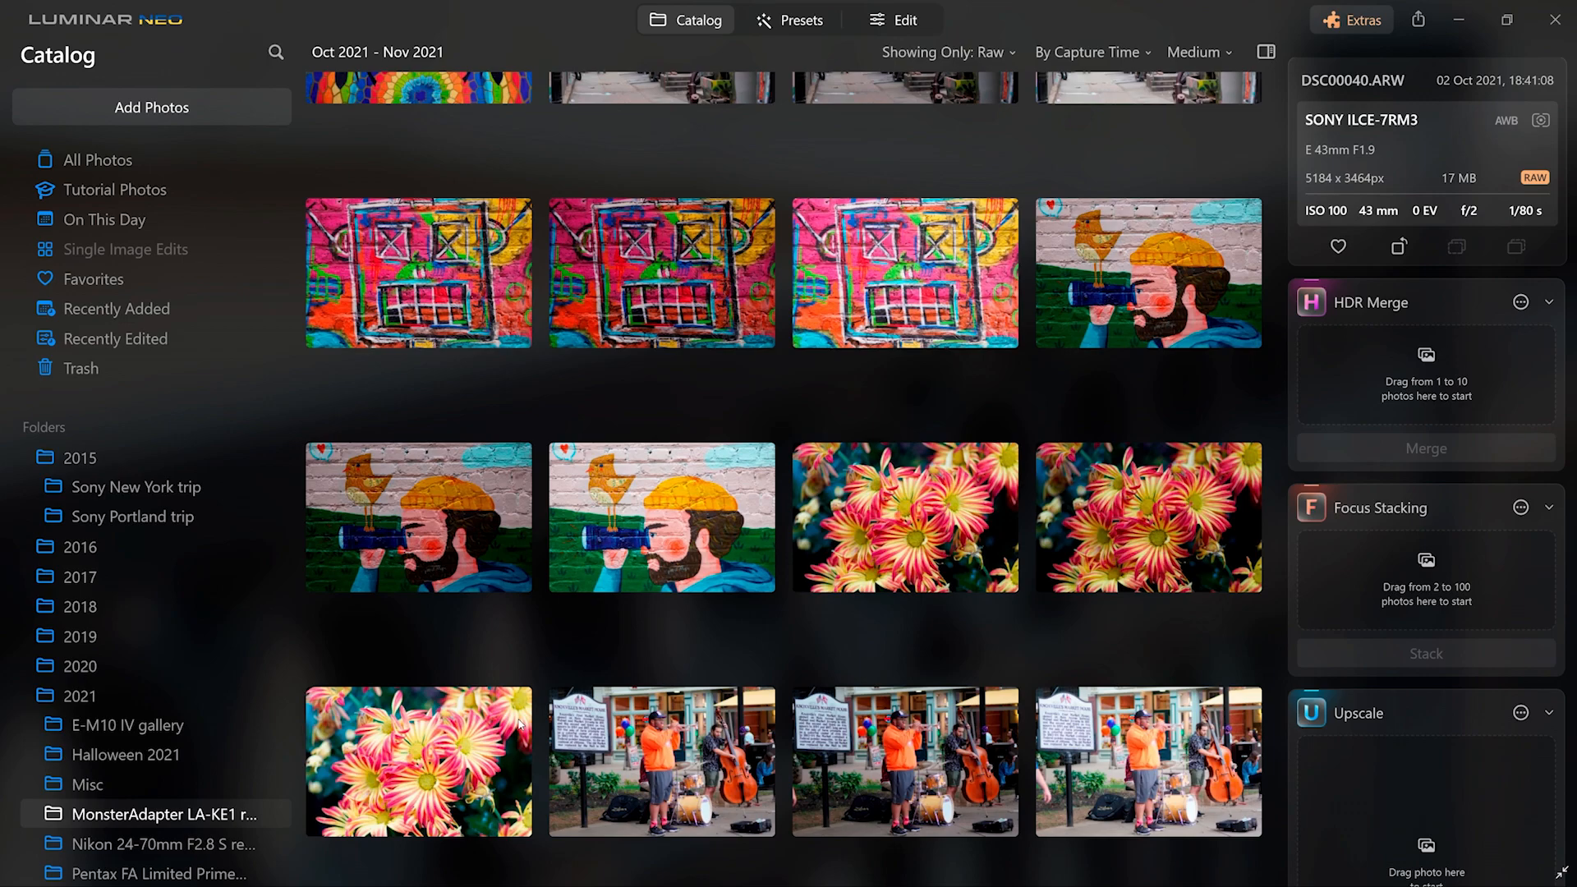